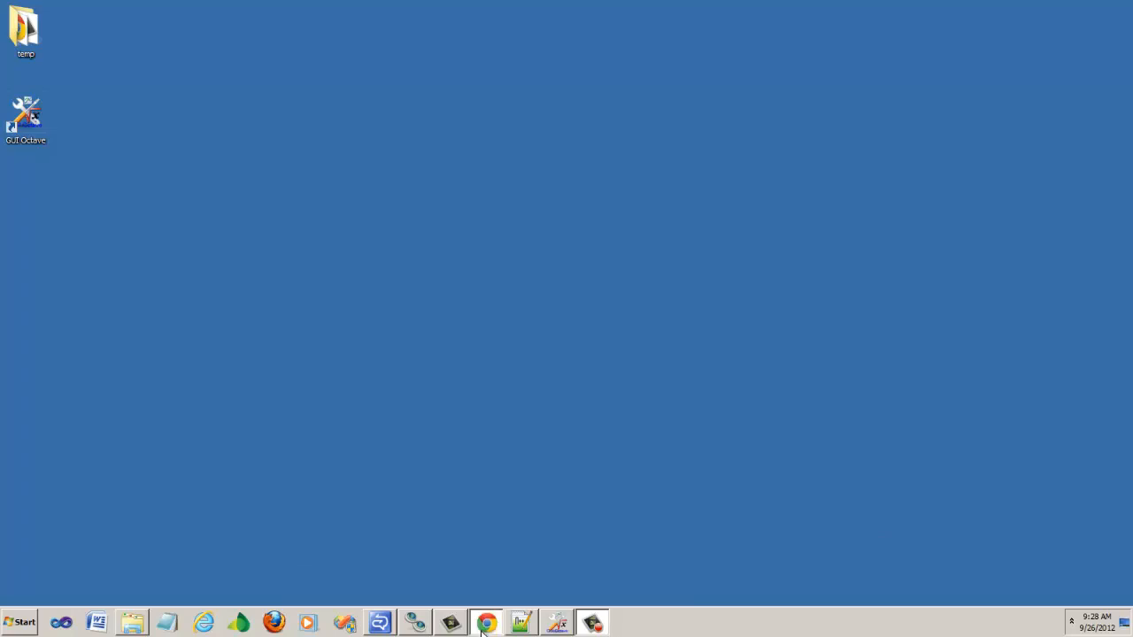
Restore the Chrome PDF viewer showing the Factors slide with the factor and scope definition.
left_click(485, 623)
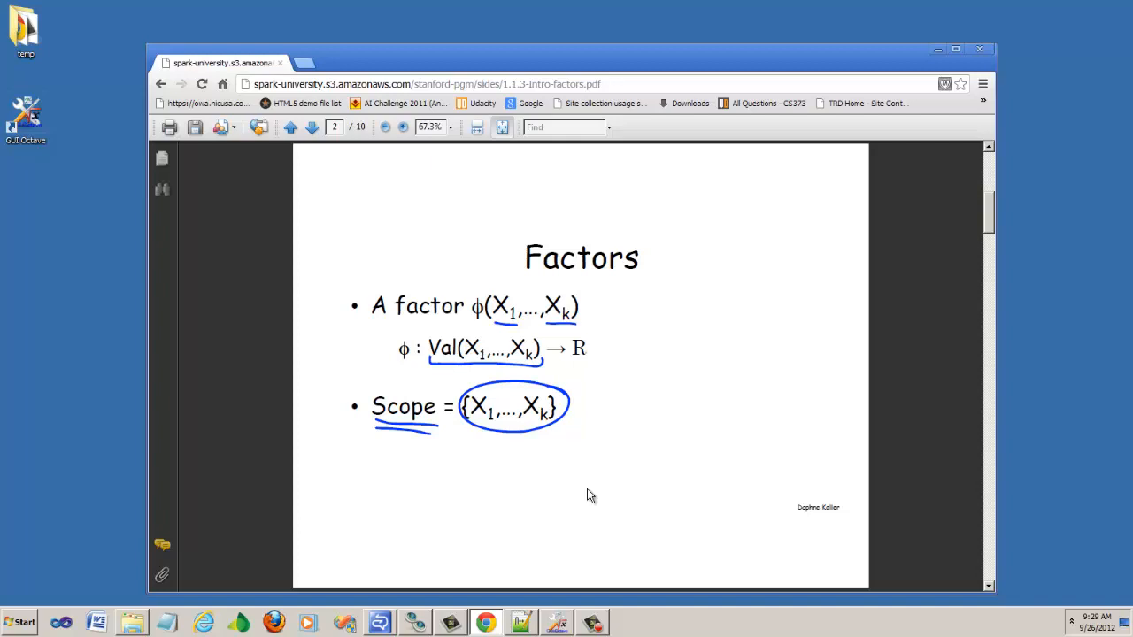
mouse_move(981, 573)
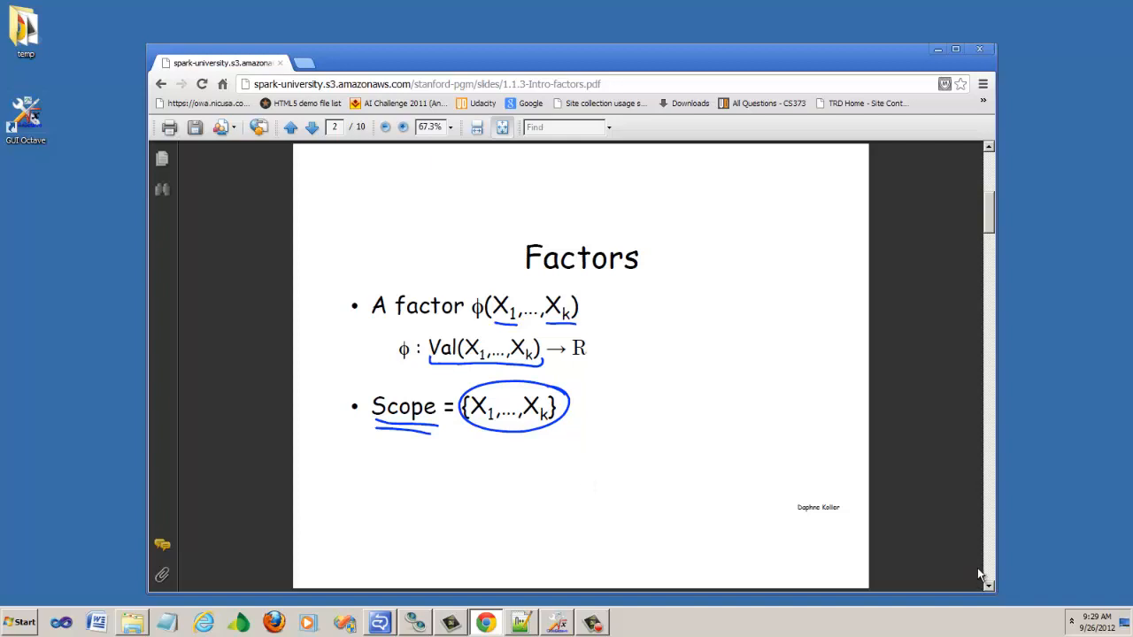
Advance the PDF to slide 3, Joint Distribution, with the P(I,D,G) table.
left_click(312, 128)
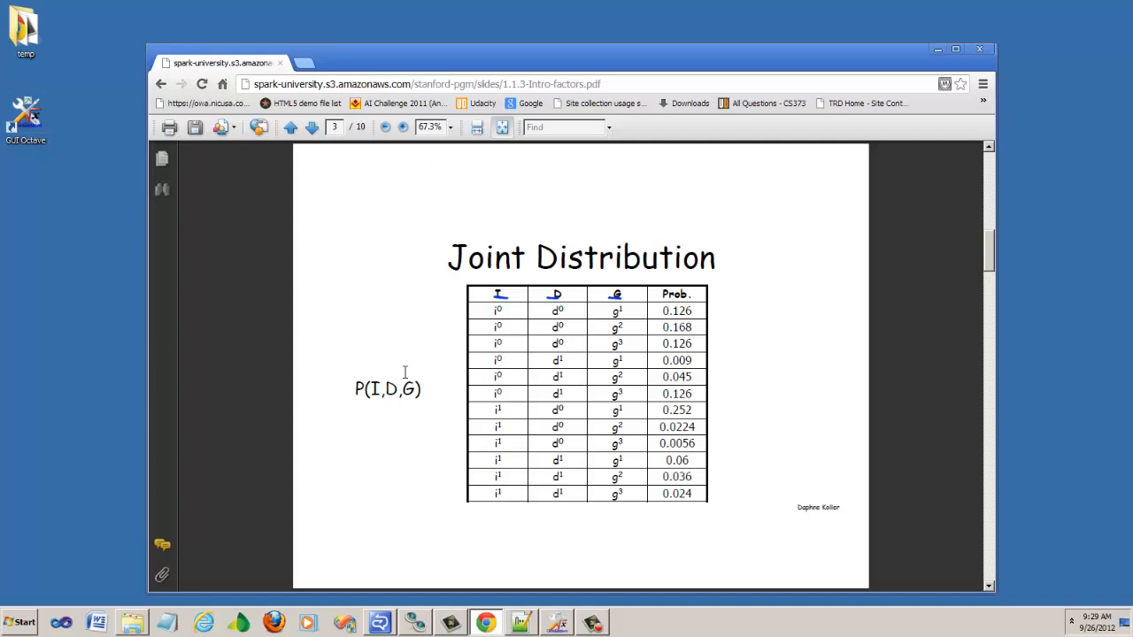
mouse_move(626, 372)
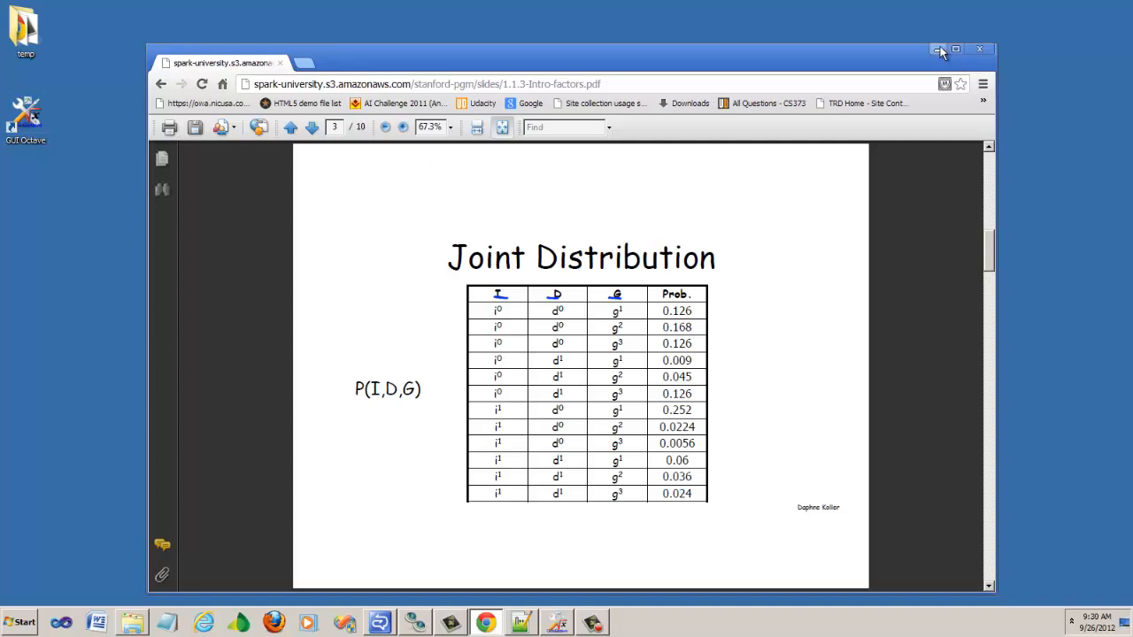
mouse_move(939, 50)
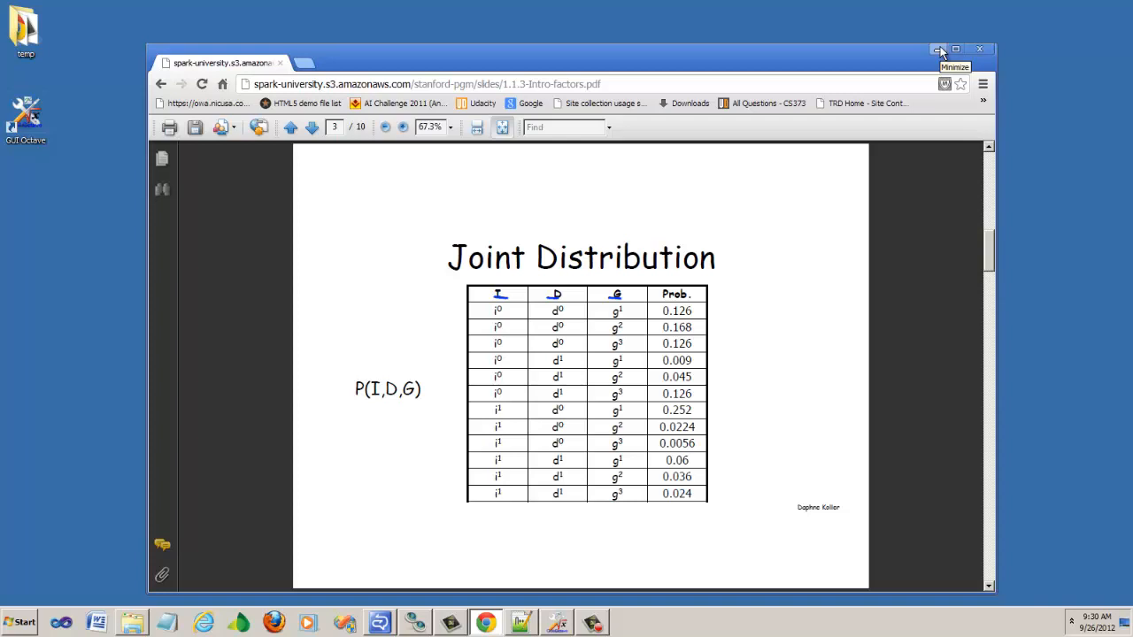
Minimize Chrome to reveal FactorTutorial.m in Notepad++.
left_click(938, 50)
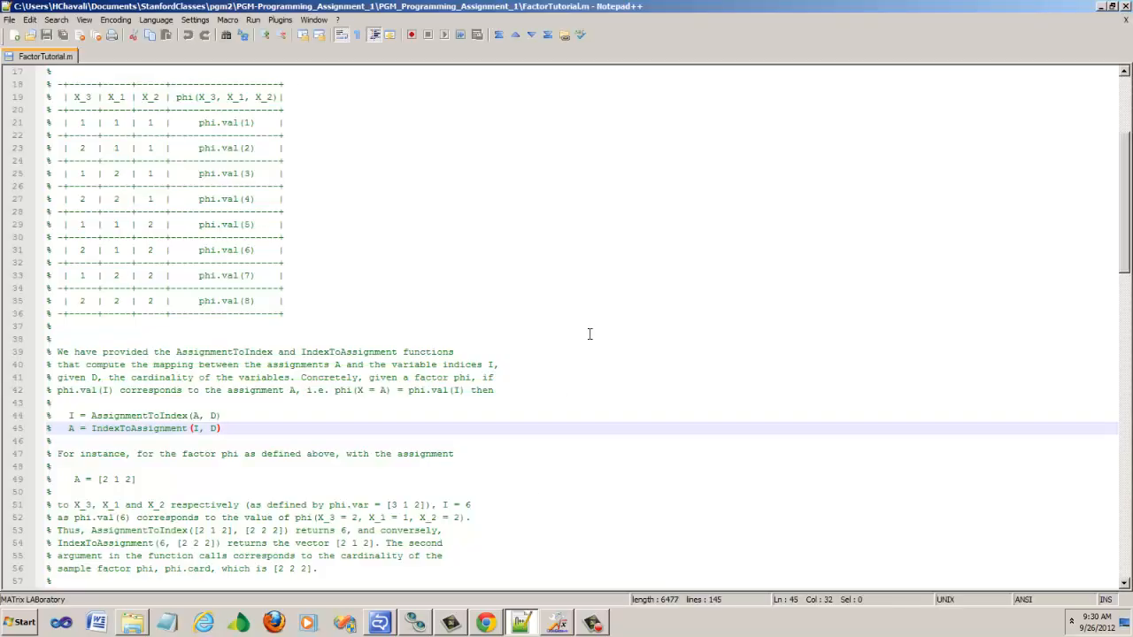
mouse_move(1116, 122)
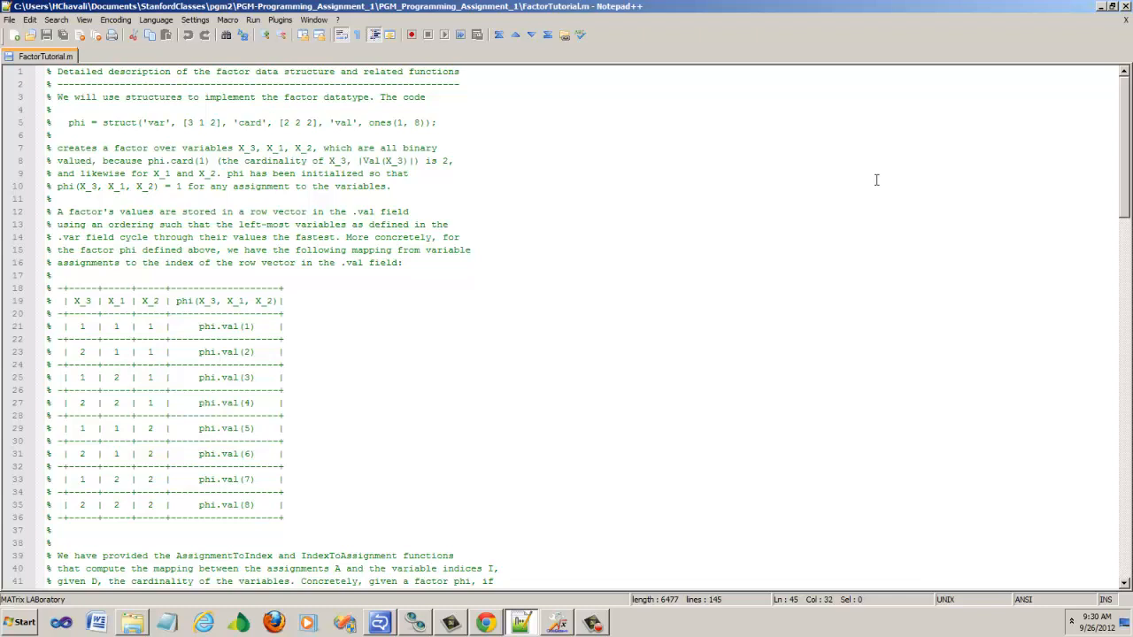
mouse_move(651, 497)
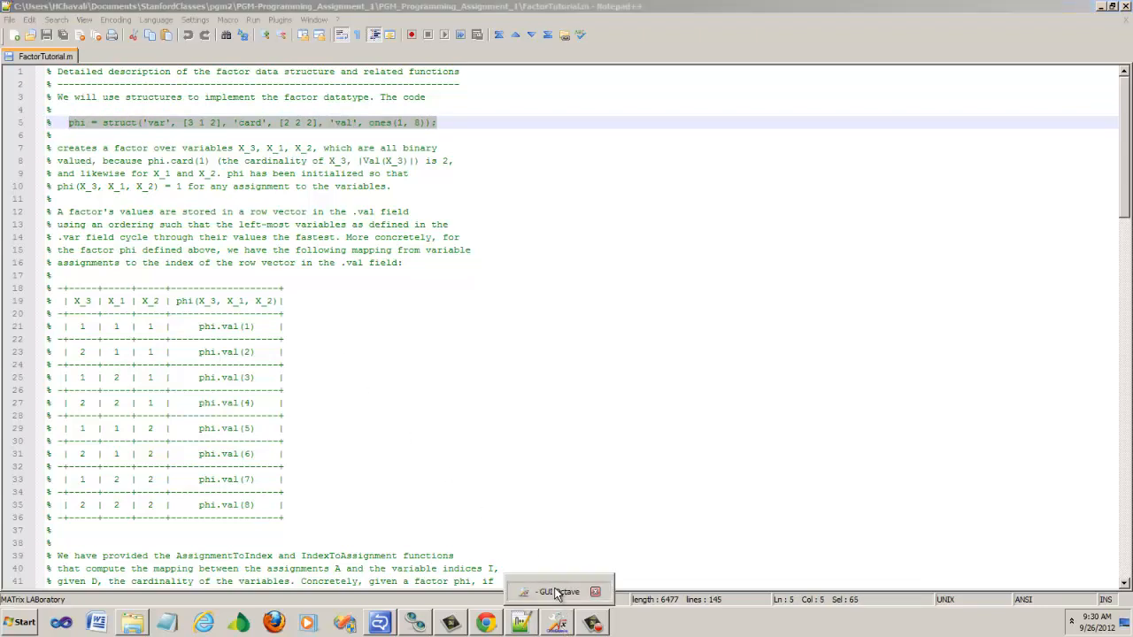
Enter phi = struct('var', [3 1 2], 'card', [2 2 2], 'val', ones(1, 8)) in the Octave console.
left_click(559, 591)
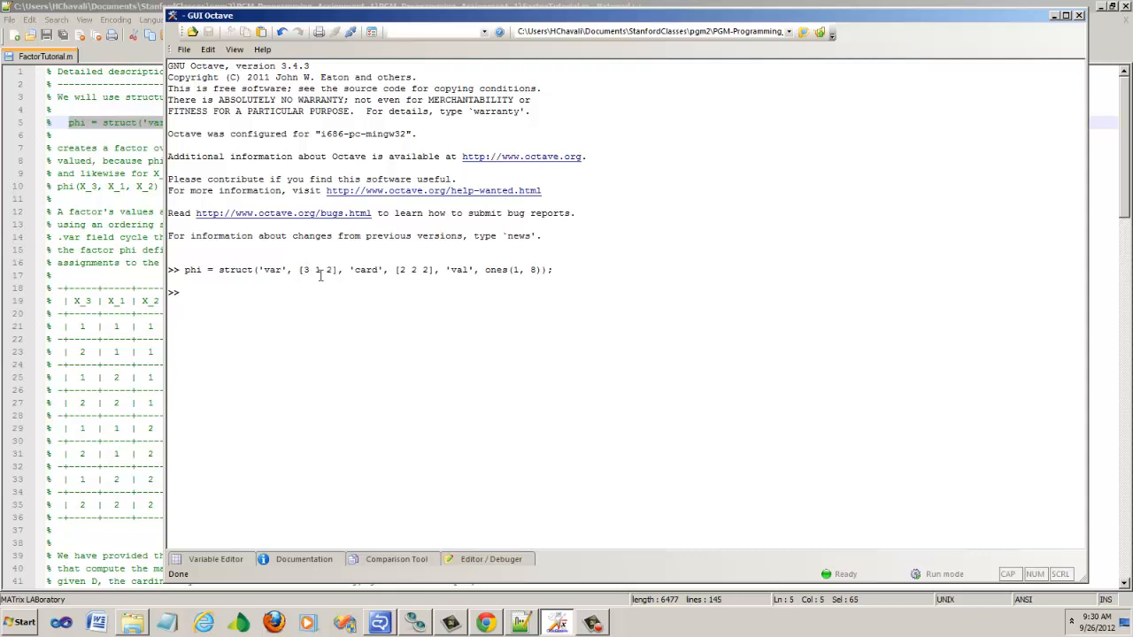
type("p")
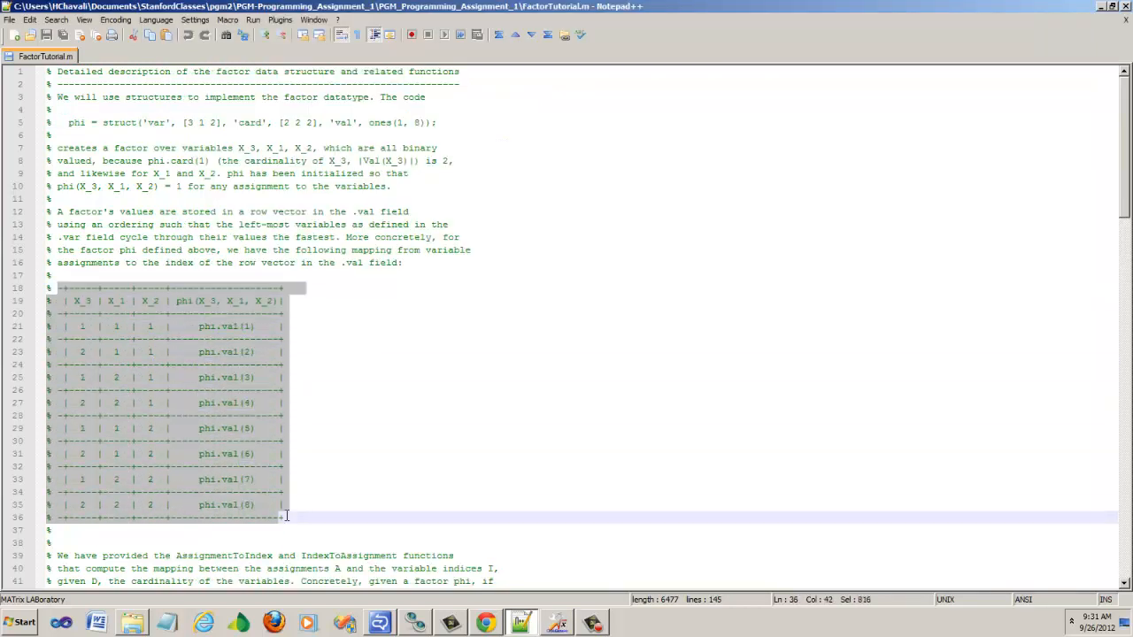
Deselect the X_3, X_1, X_2 mapping table in FactorTutorial.m.
left_click(71, 326)
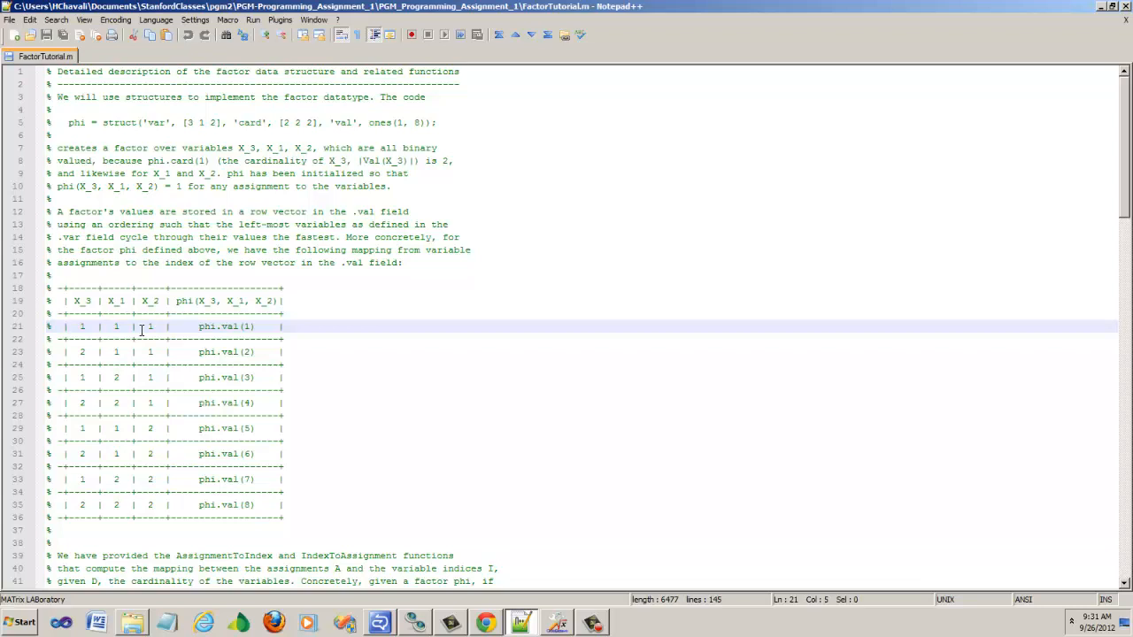
mouse_move(82, 325)
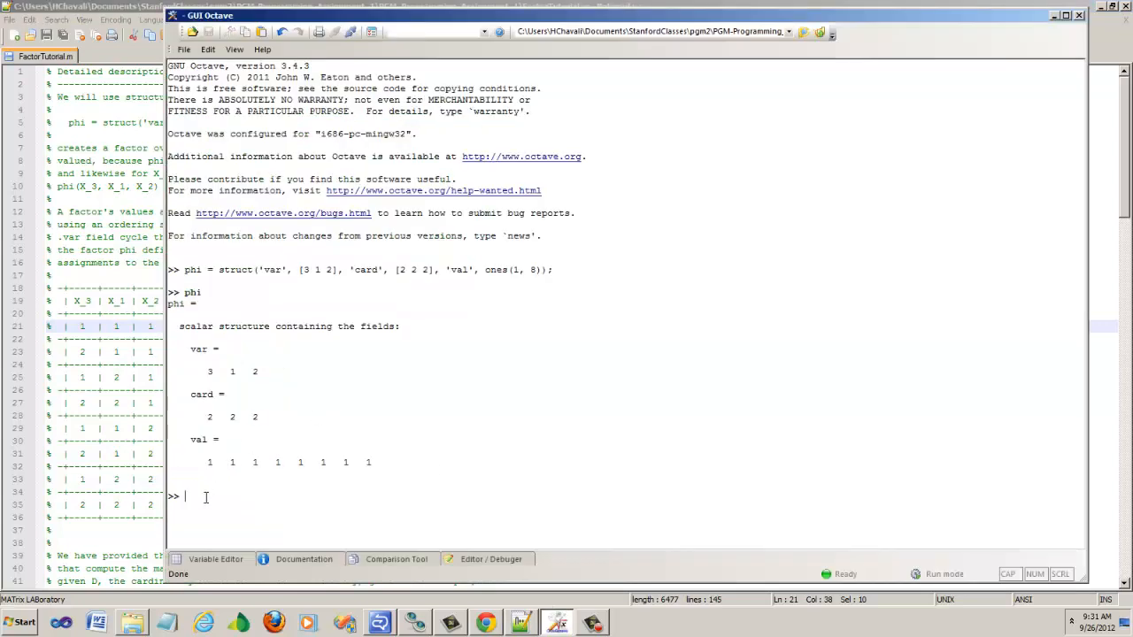
Print phi in Octave to show var 3 1 2, card 2 2 2 and eight ones in val.
type("phi.")
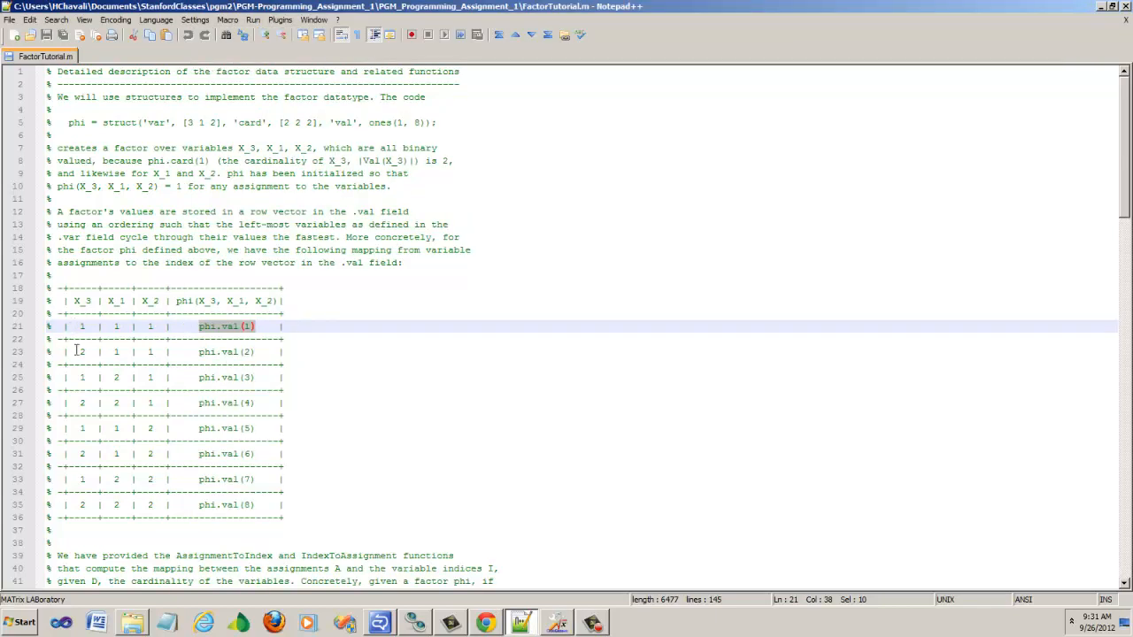
left_click(78, 350)
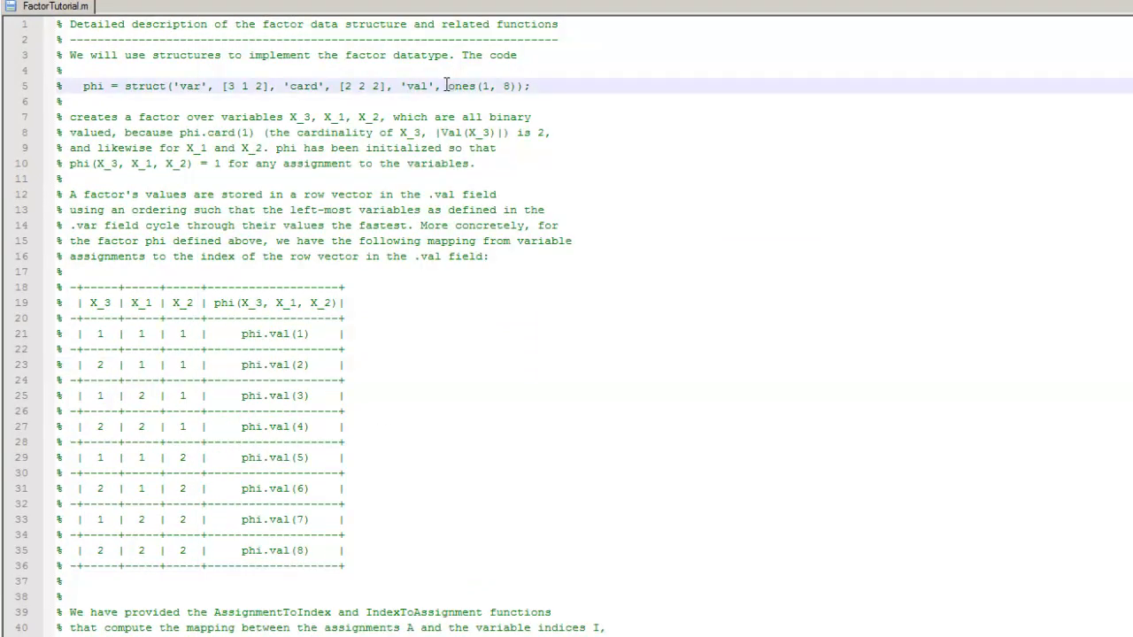
double_click(460, 85)
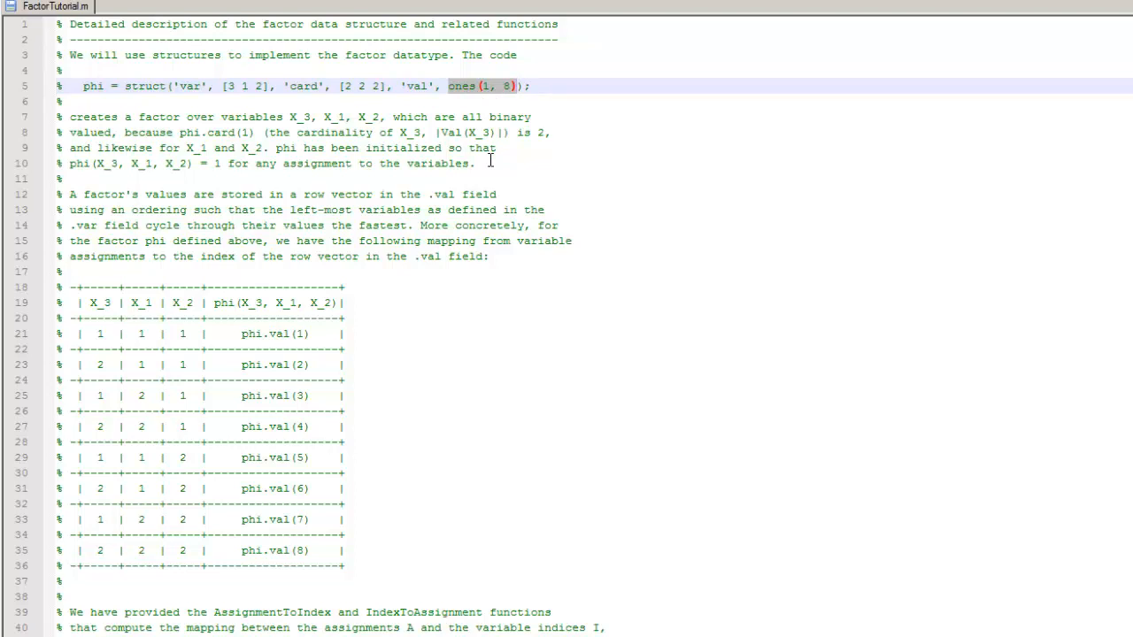
mouse_move(512, 92)
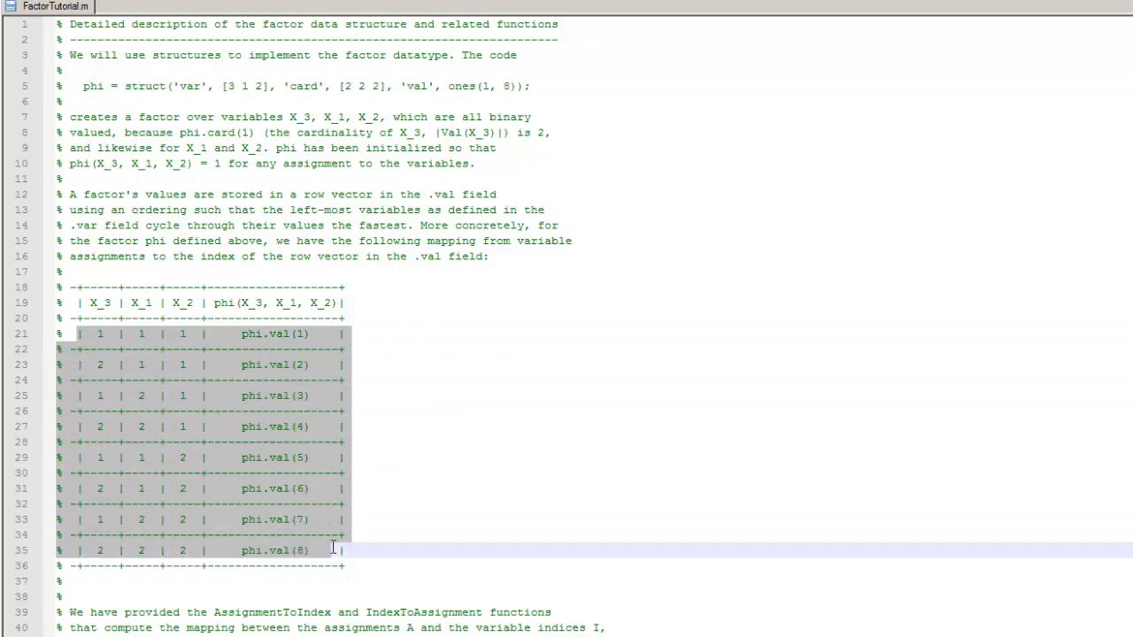
mouse_move(468, 198)
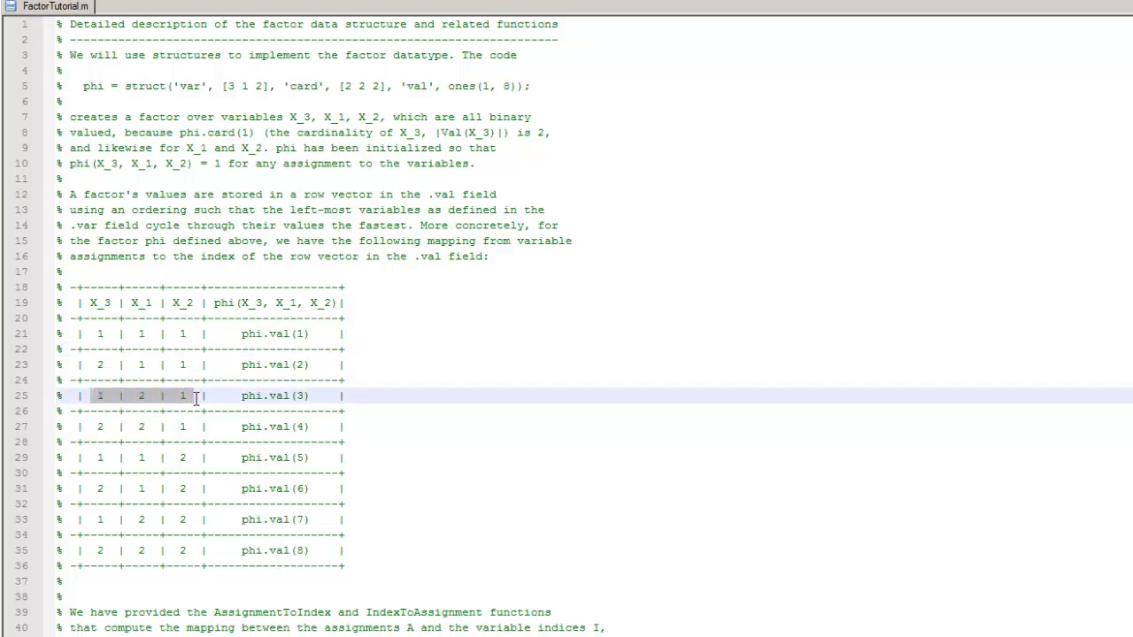
double_click(263, 397)
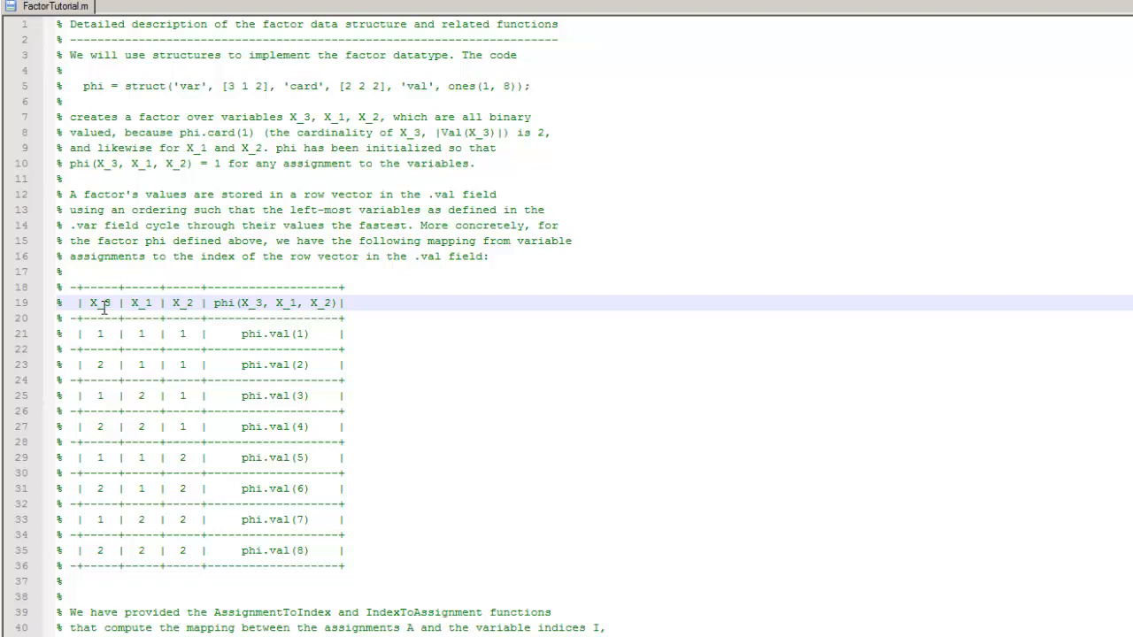
mouse_move(100, 342)
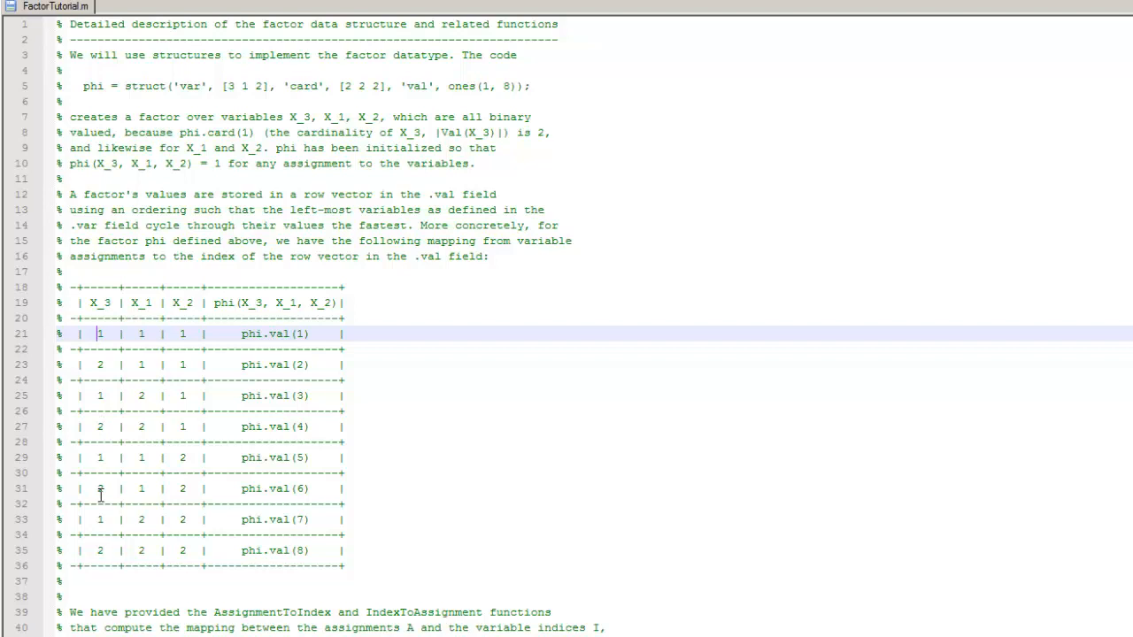
mouse_move(141, 318)
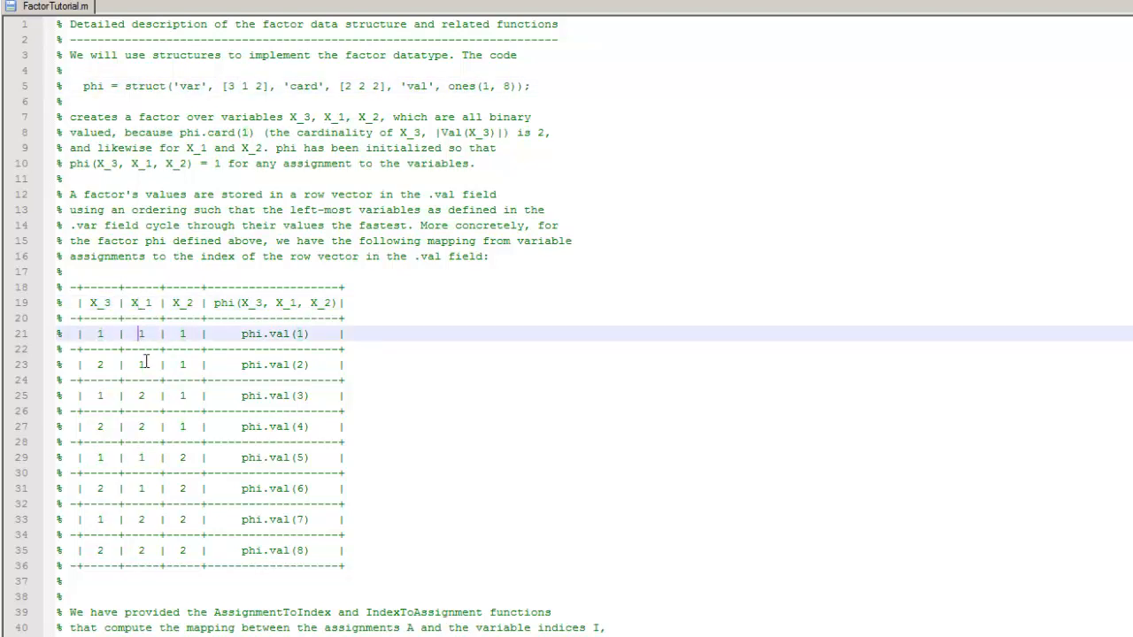
mouse_move(142, 464)
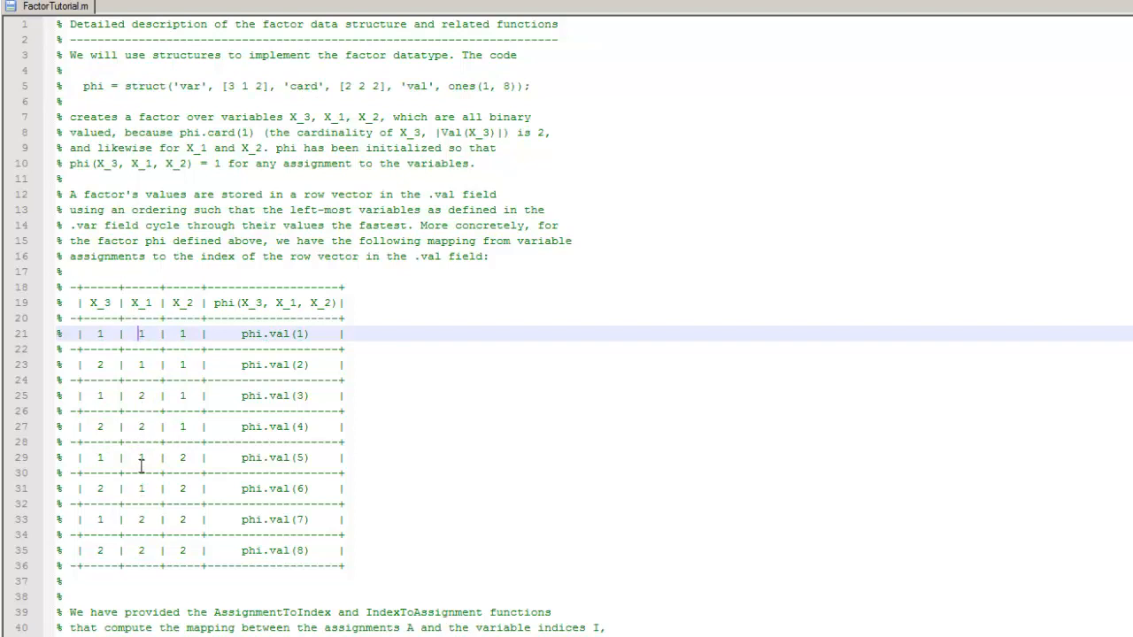
mouse_move(266, 74)
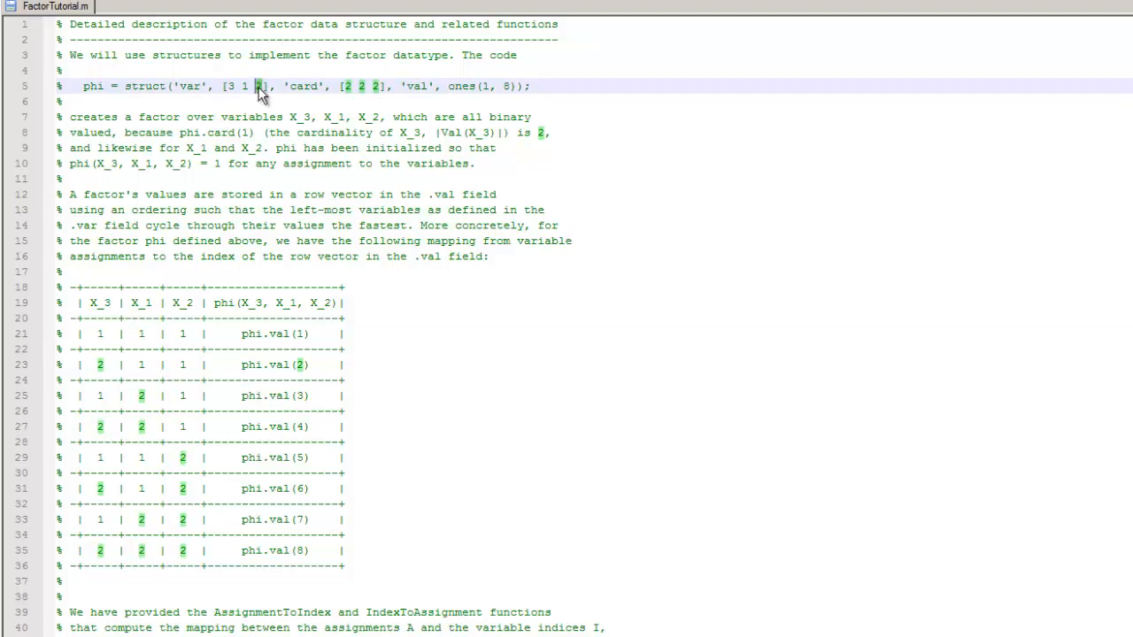
mouse_move(211, 228)
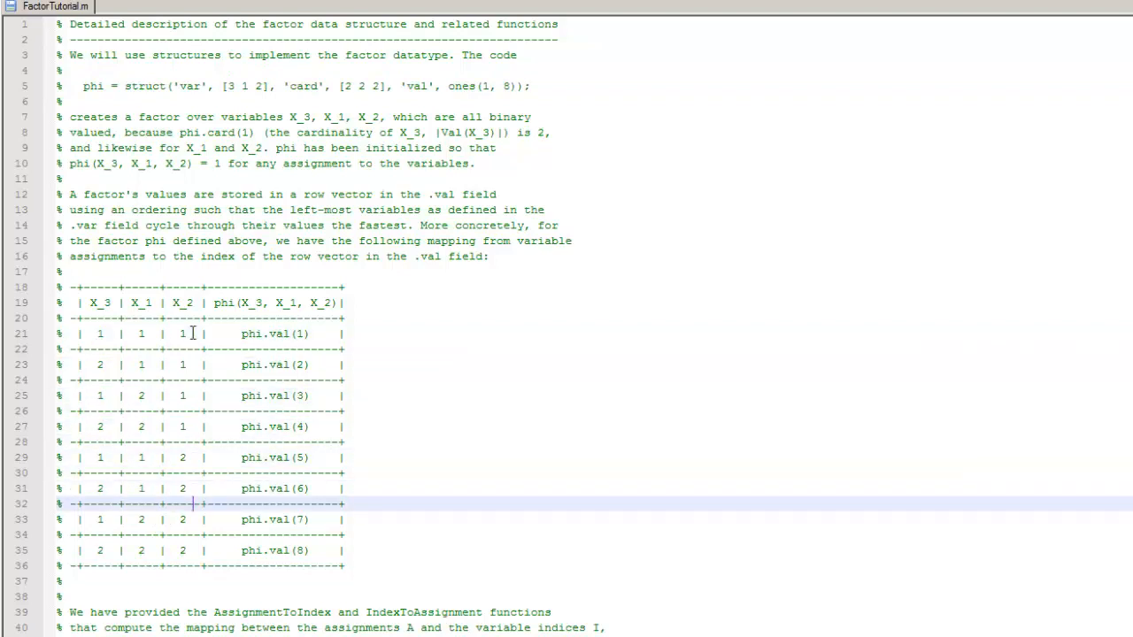
left_click(193, 521)
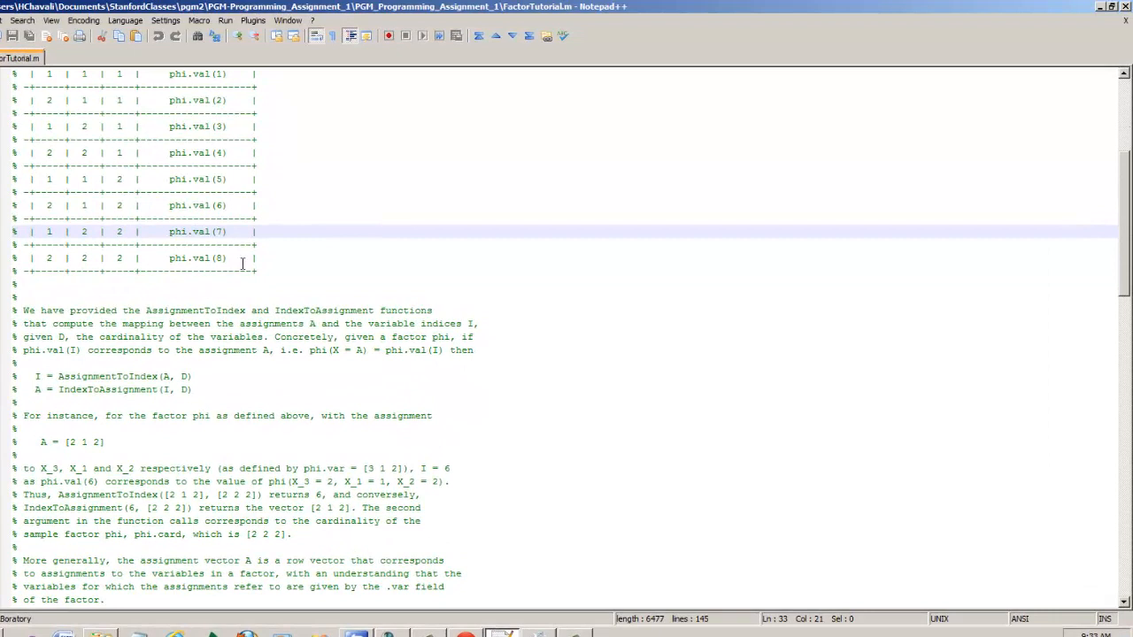
left_click(117, 390)
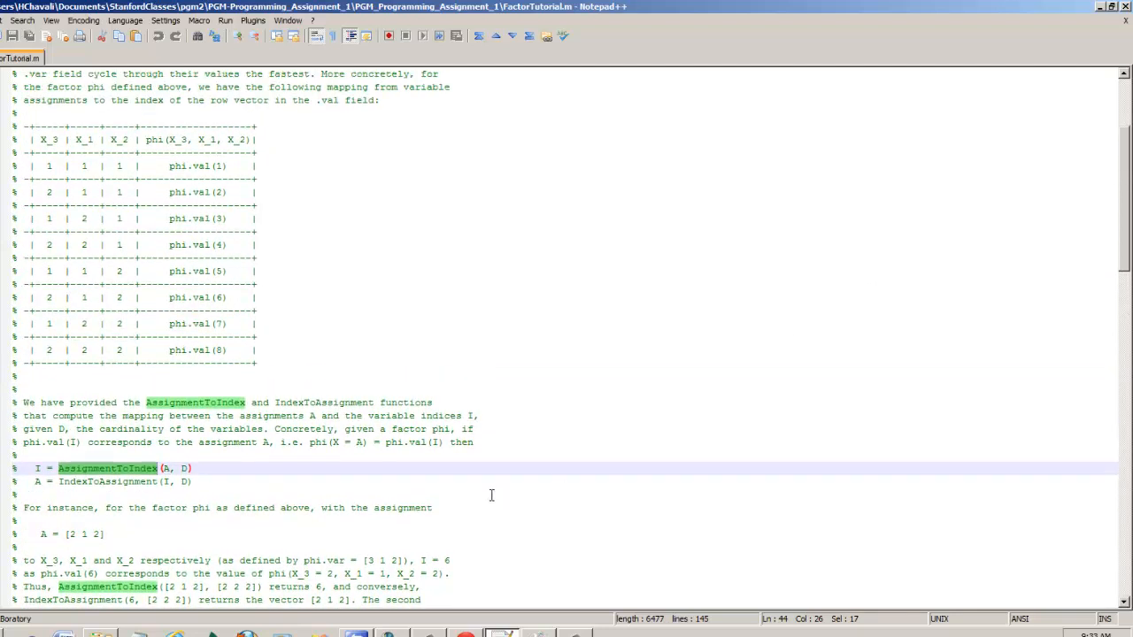
scroll("down", 3)
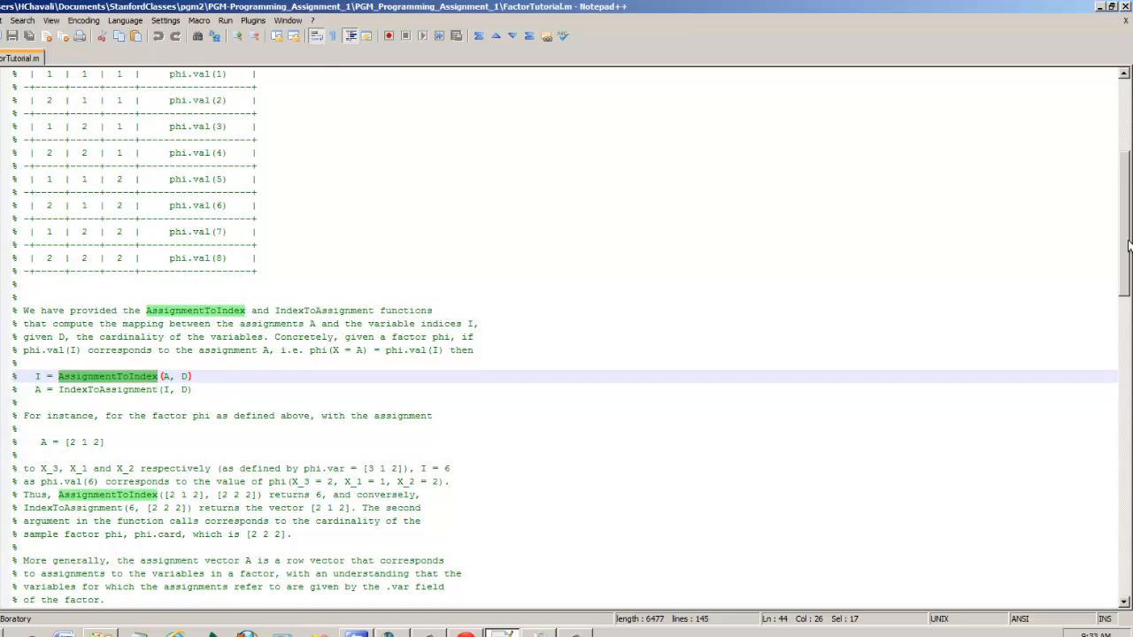
scroll("down", 3)
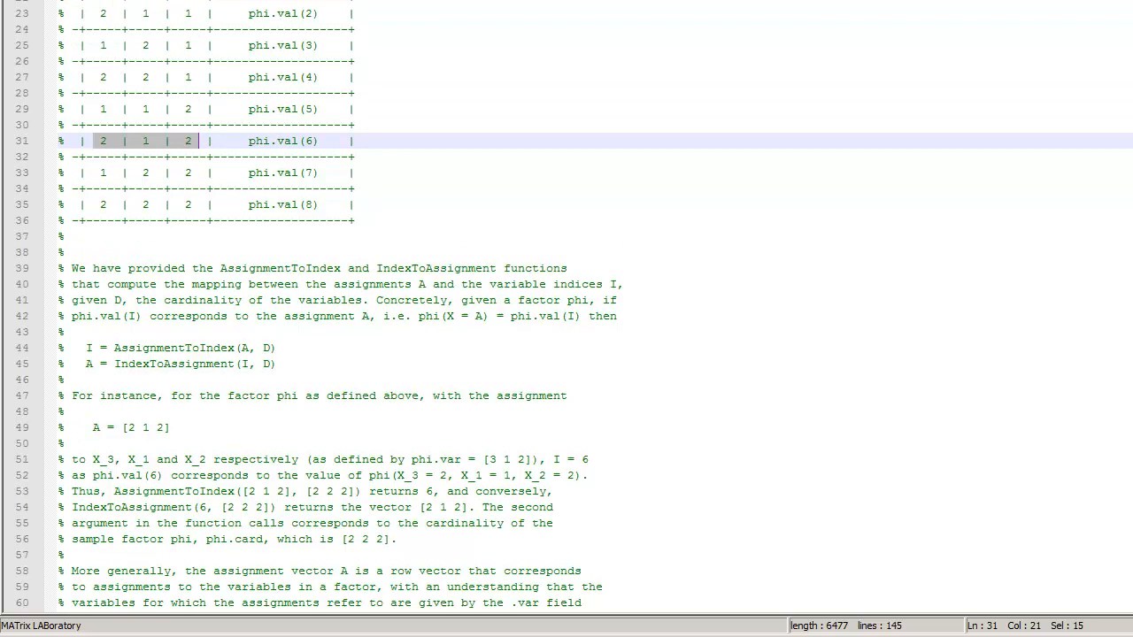
scroll("down", 3)
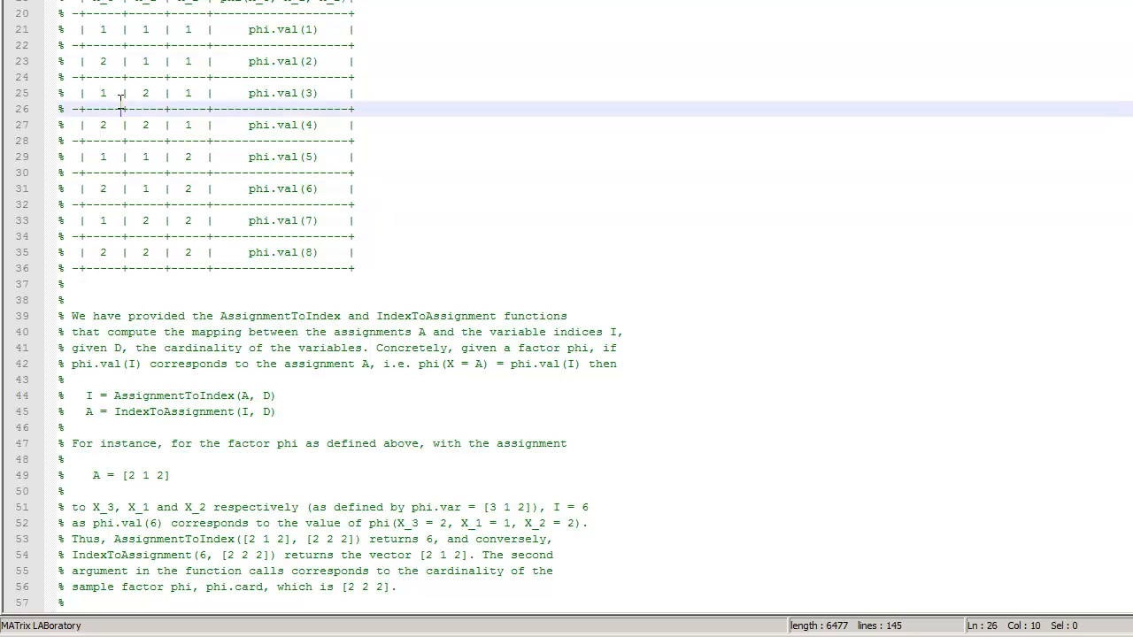
left_click(115, 124)
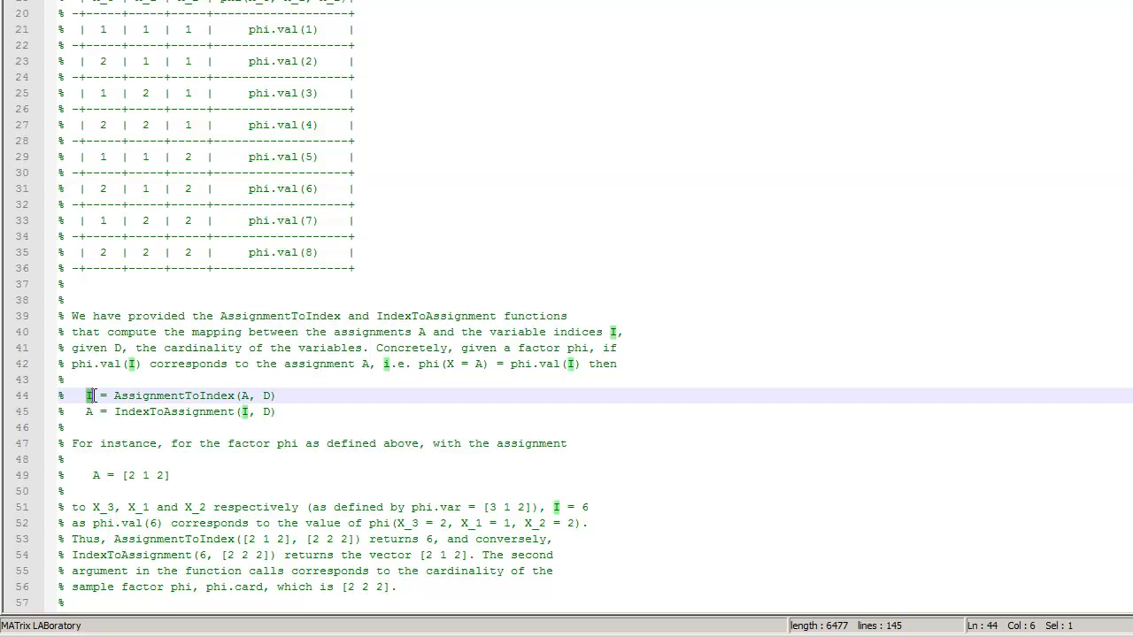
mouse_move(114, 202)
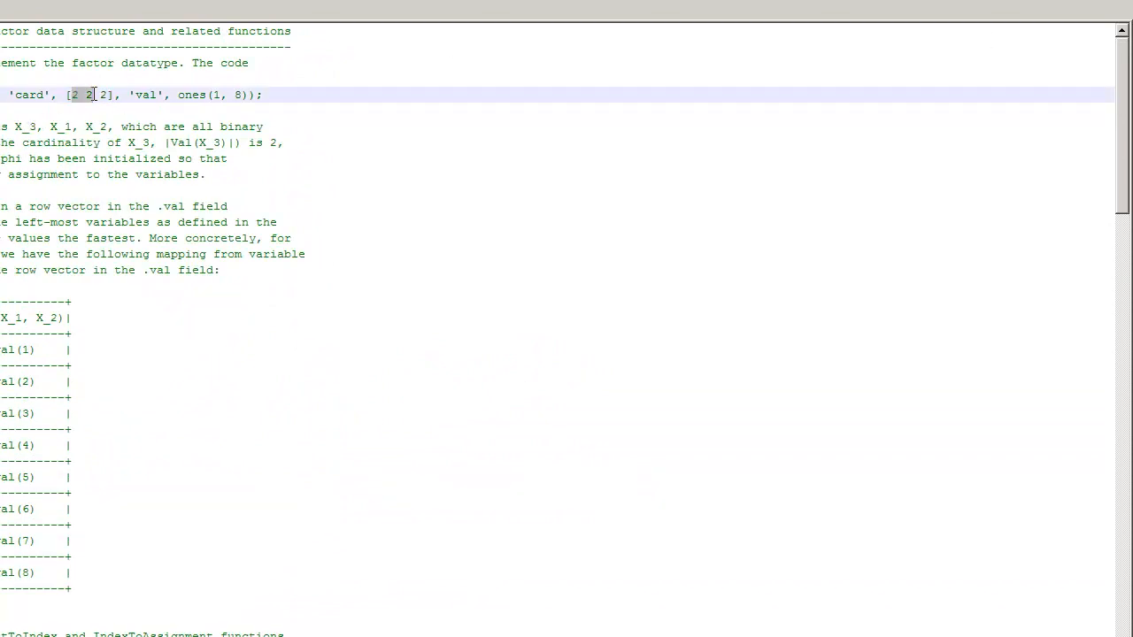
Scroll down past the AssignmentToIndex example text in FactorTutorial.m.
scroll("down", 3)
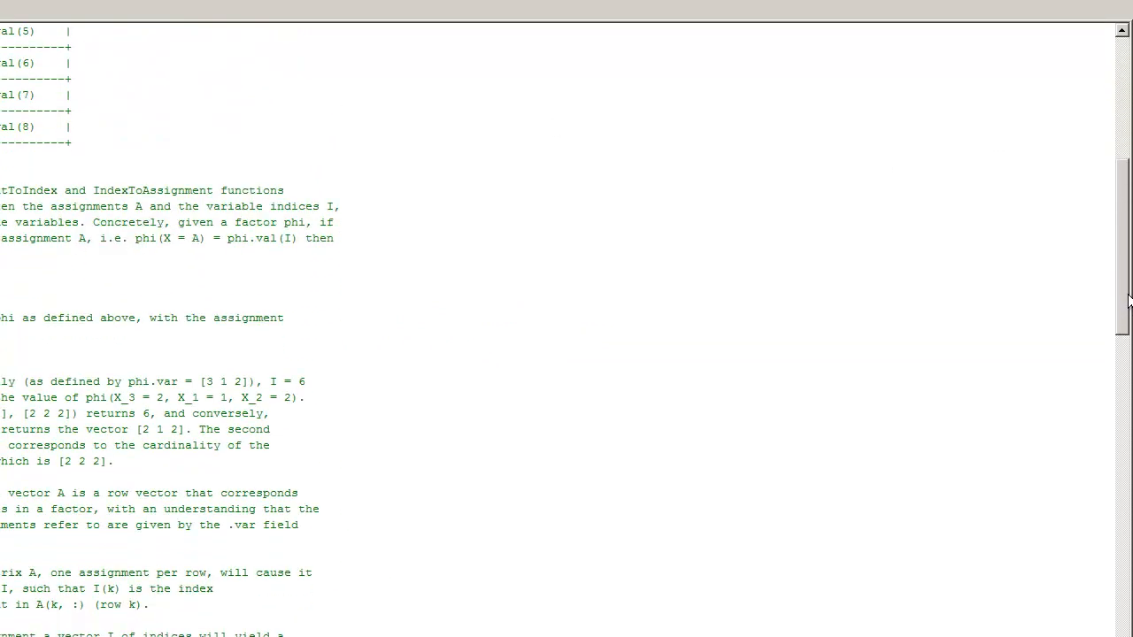
scroll("down", 3)
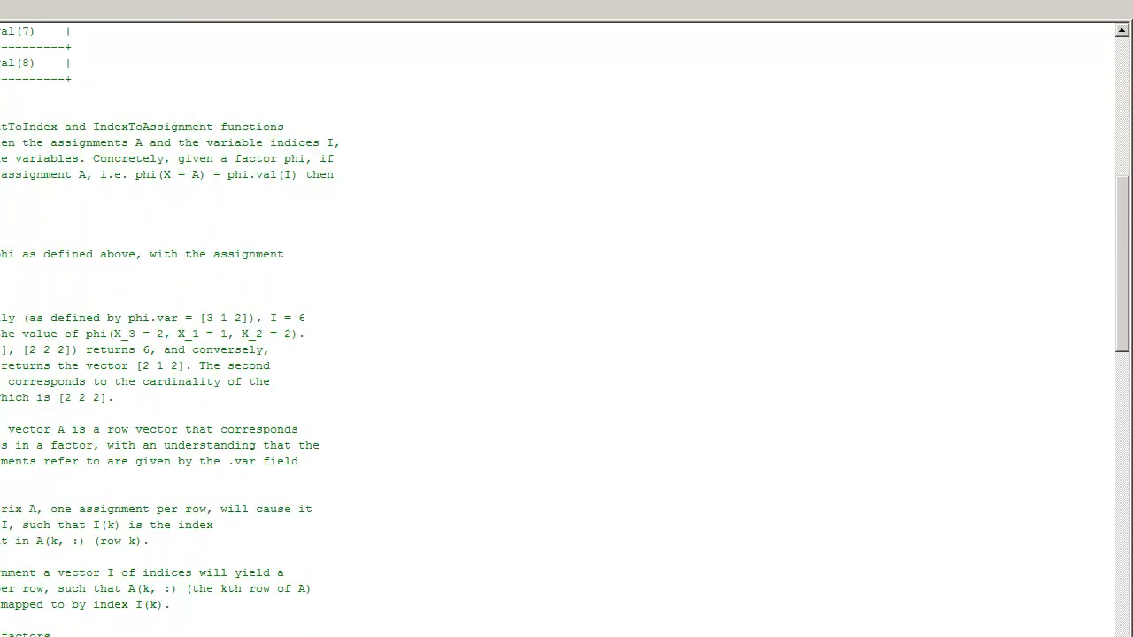
scroll("down", 3)
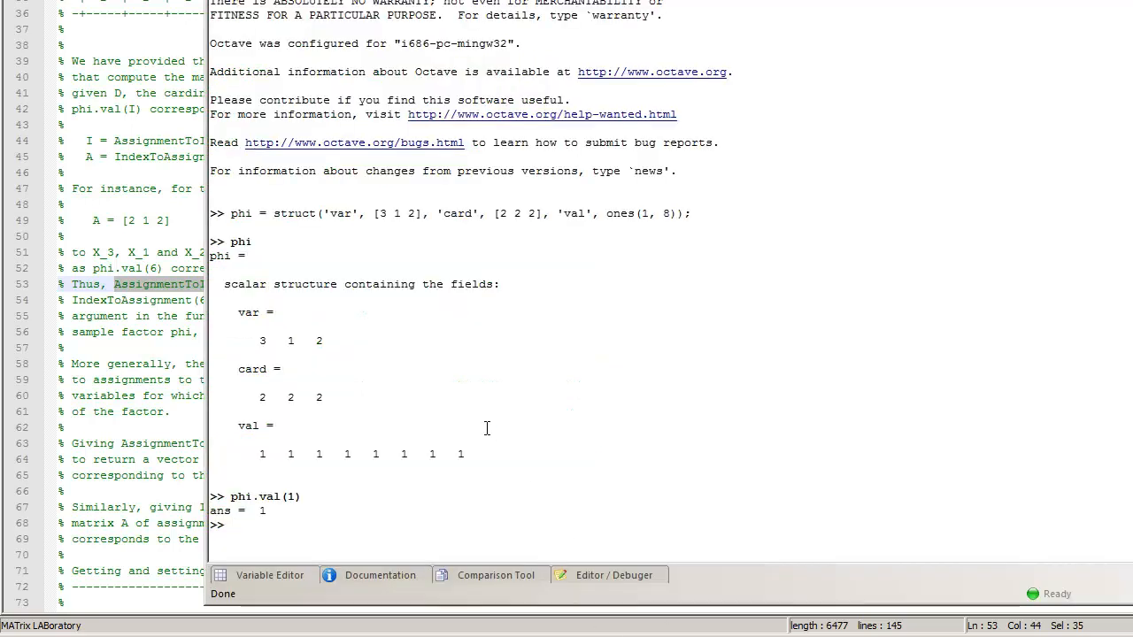
Run AssignmentToIndex([2 1 2], [2 2 2]) and check the result against the 2 2 2 table row.
type("AssignmentToIndex([2 1 2], [2 2 2])")
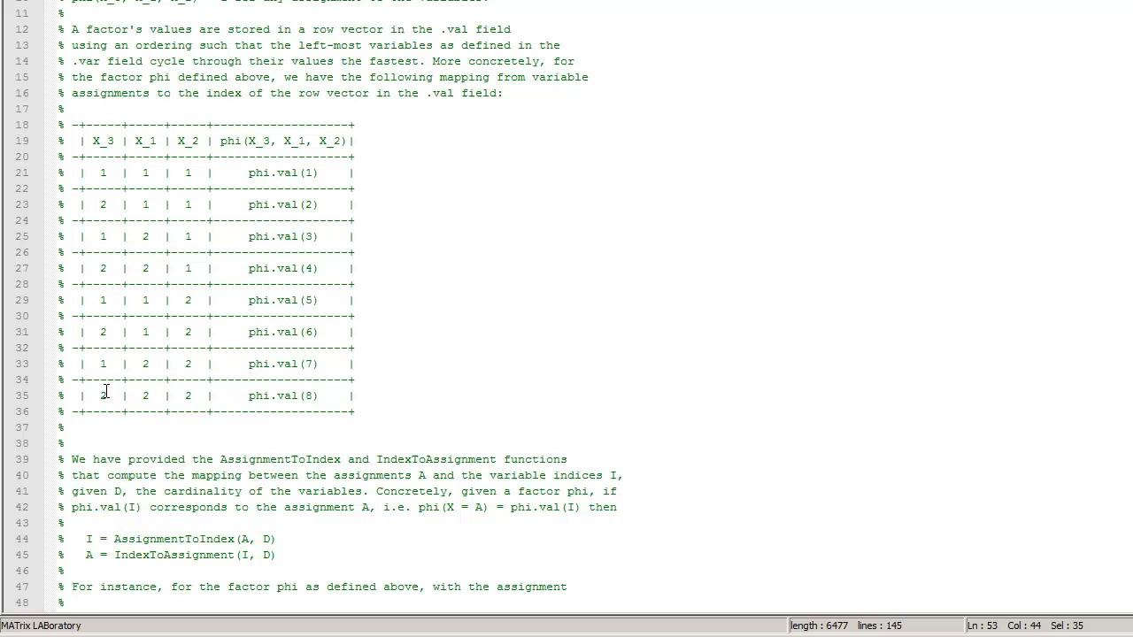
left_click_drag(100, 396, 202, 397)
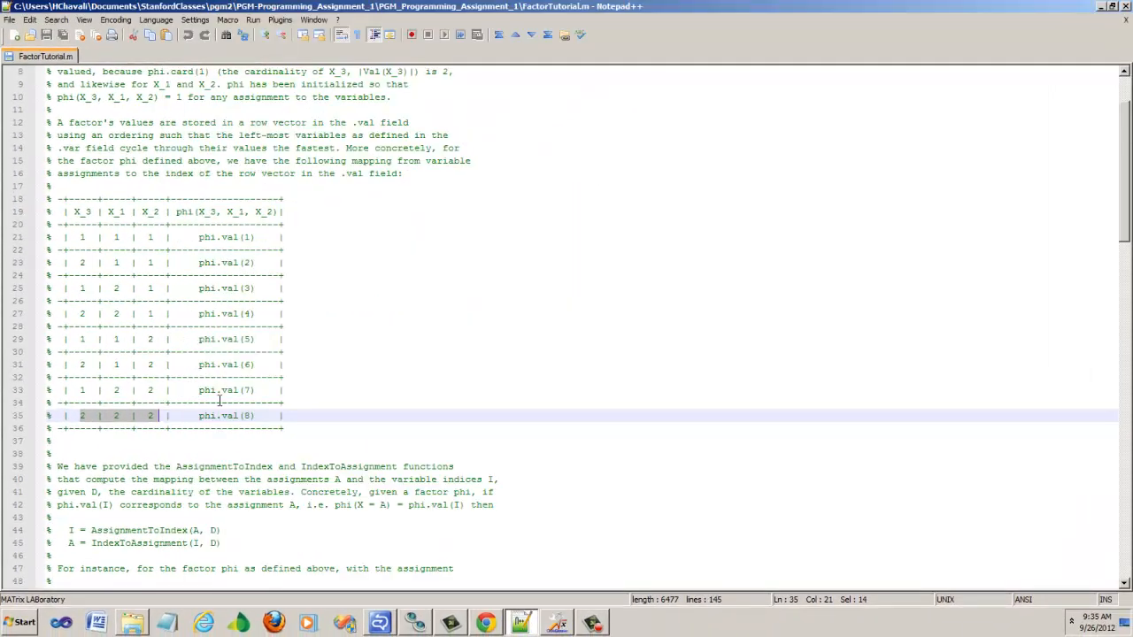
left_click(67, 262)
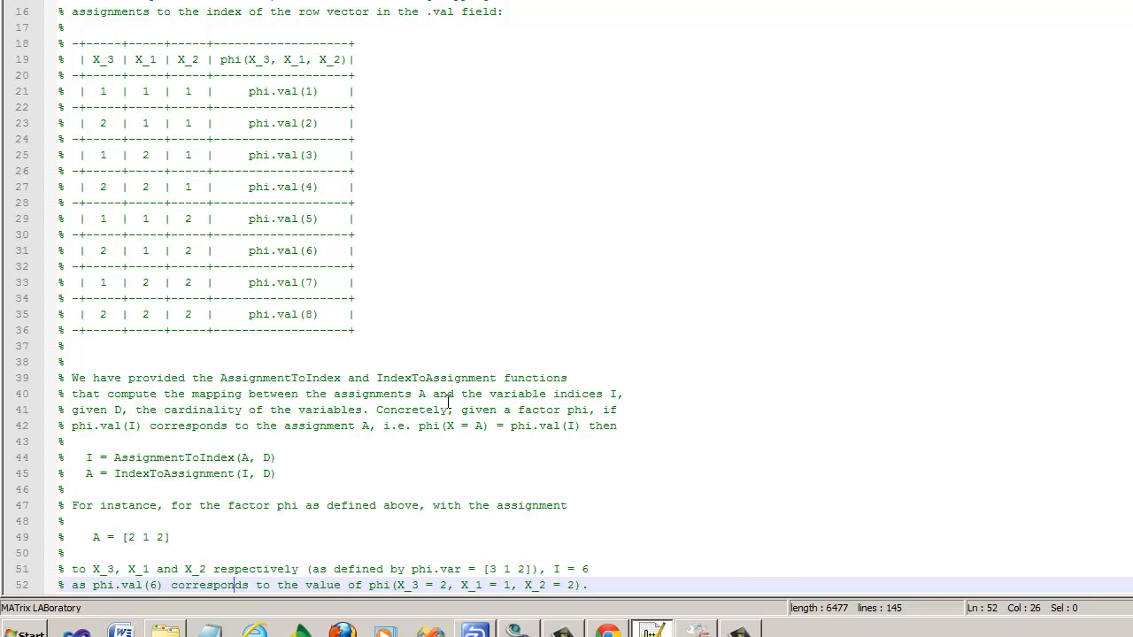
mouse_move(517, 366)
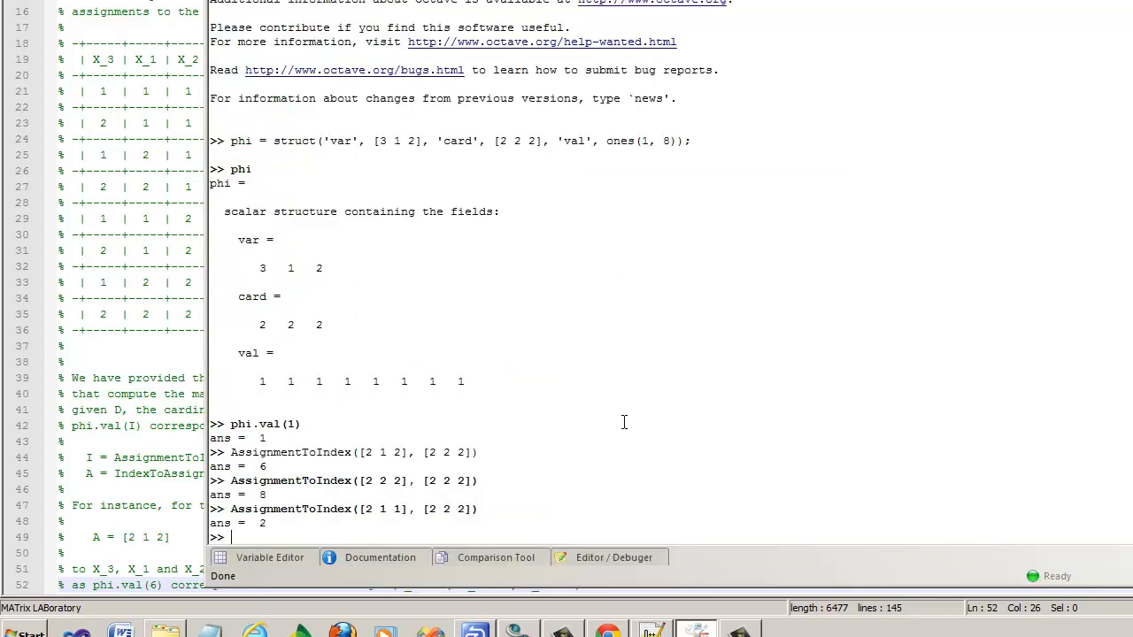
Get index 2 for [2 1 1], then convert [2 1 2;2 2 2;2 1 1] at once, returning 6, 8, 2.
type("AssignmentToIndex([2 1 1], [2 2 2])")
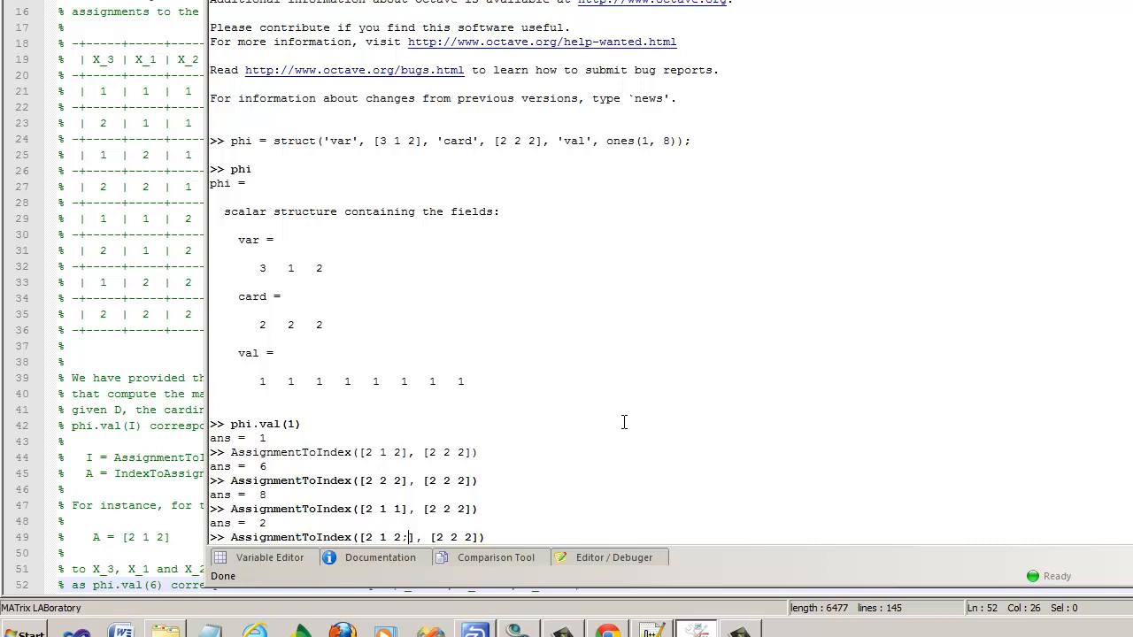
type("2 2 2")
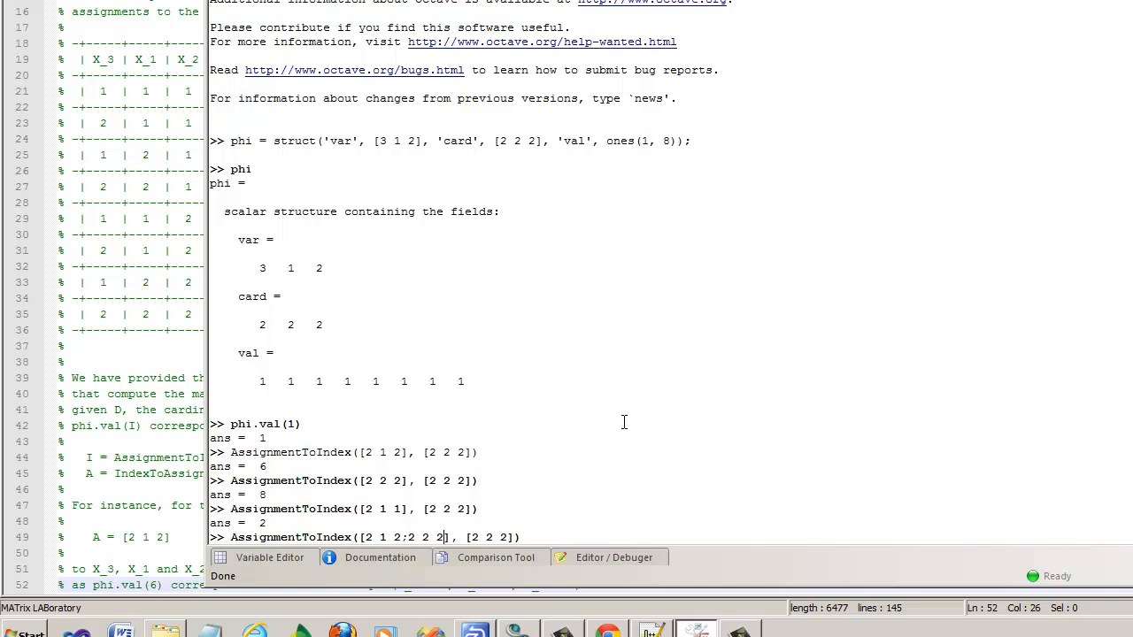
type(";2 1 1")
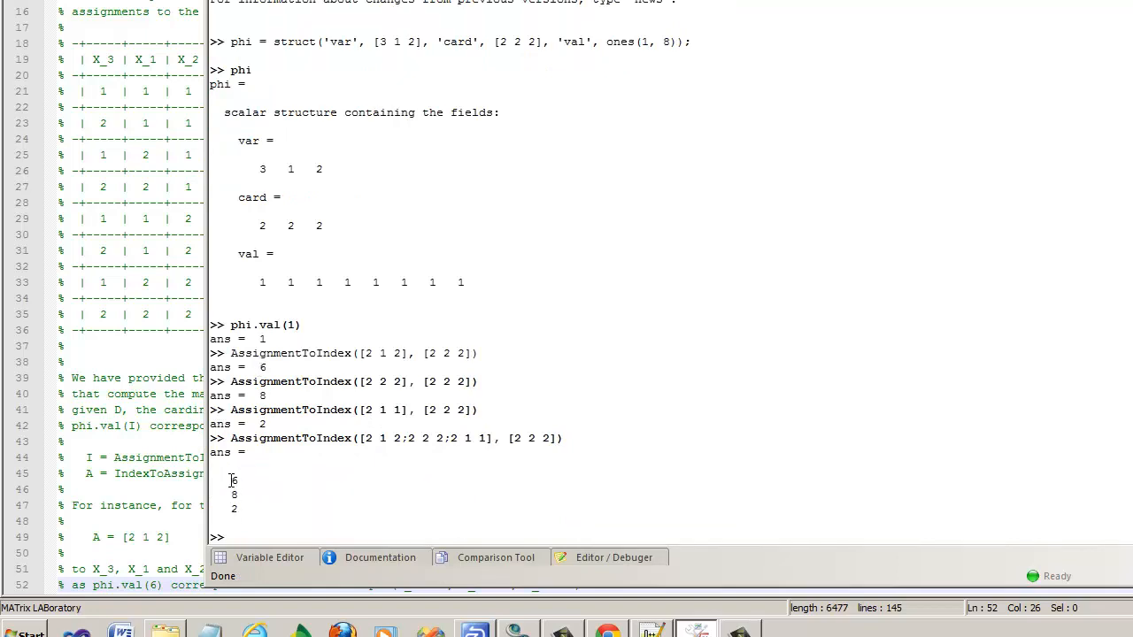
left_click_drag(232, 481, 232, 512)
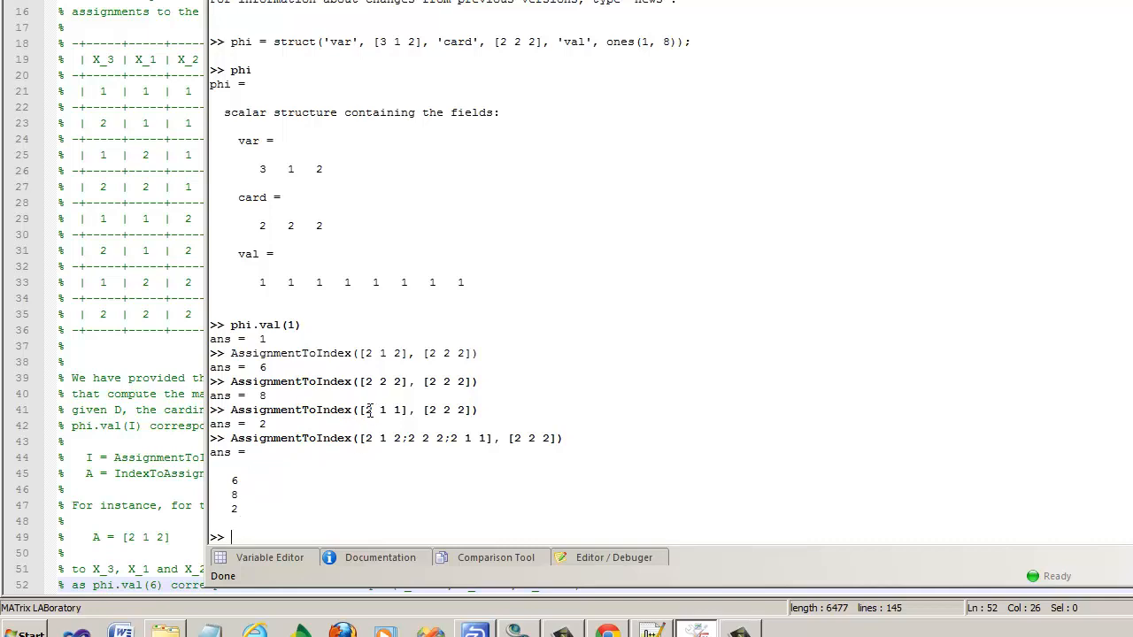
left_click_drag(363, 439, 446, 439)
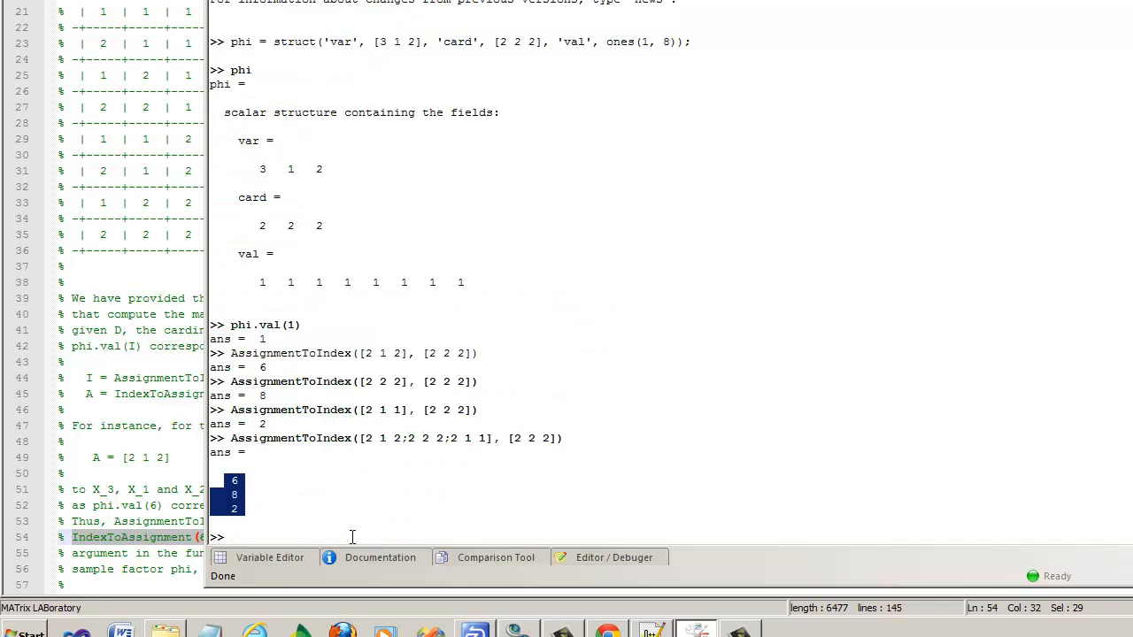
Enter IndexToAssignment(6, [2 2 2]) in the Octave console without running it.
type("IndexToAssignment(6, [2 2 2])")
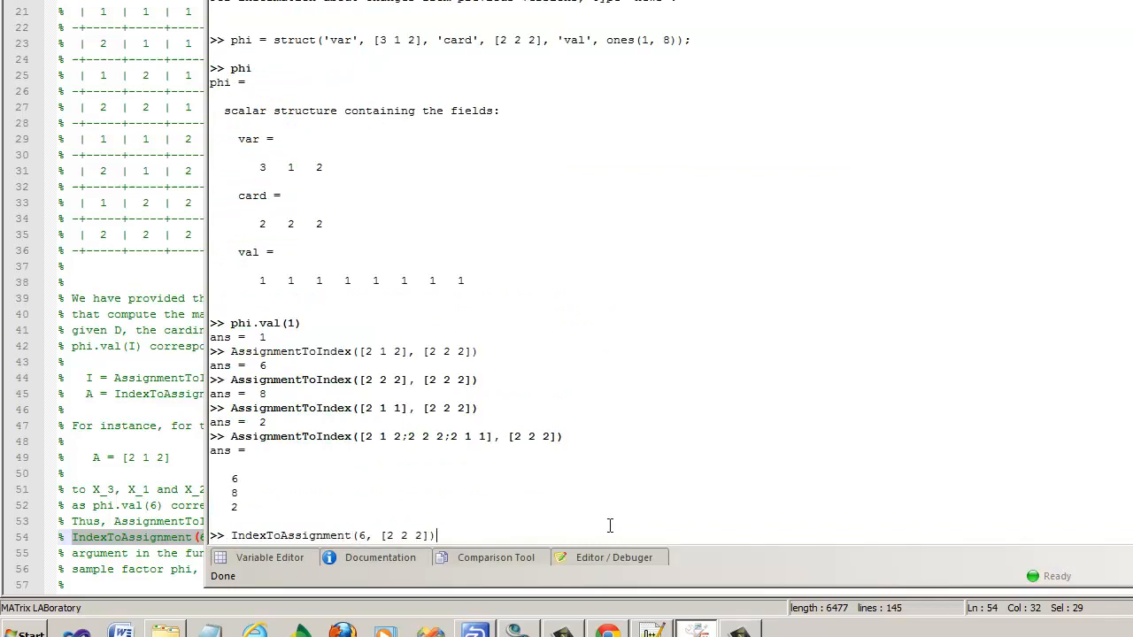
mouse_move(425, 568)
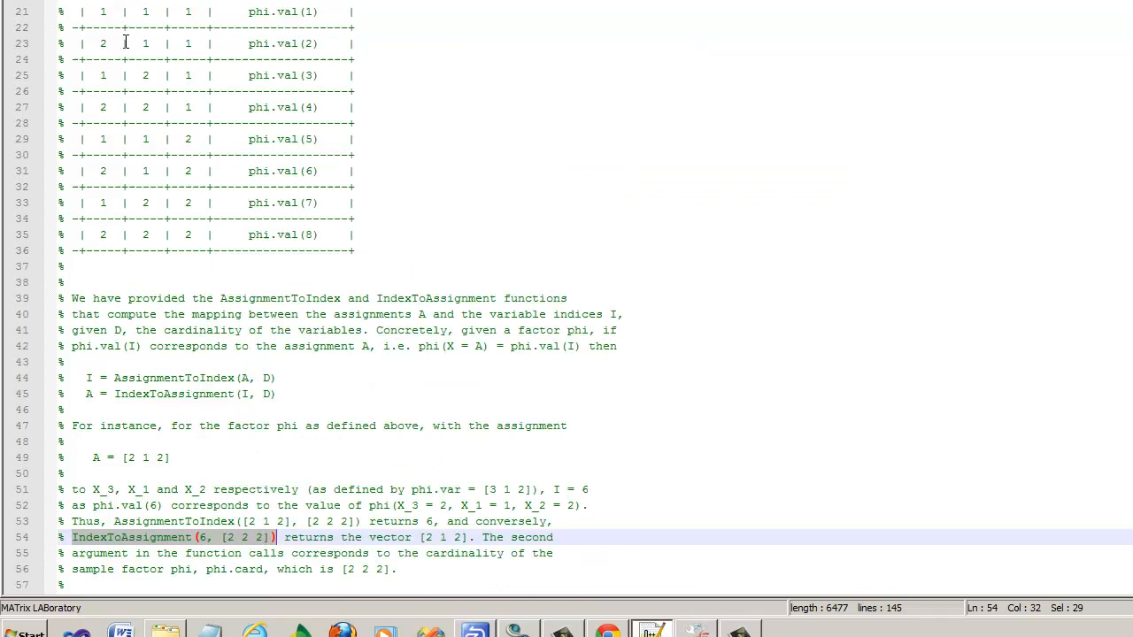
mouse_move(106, 168)
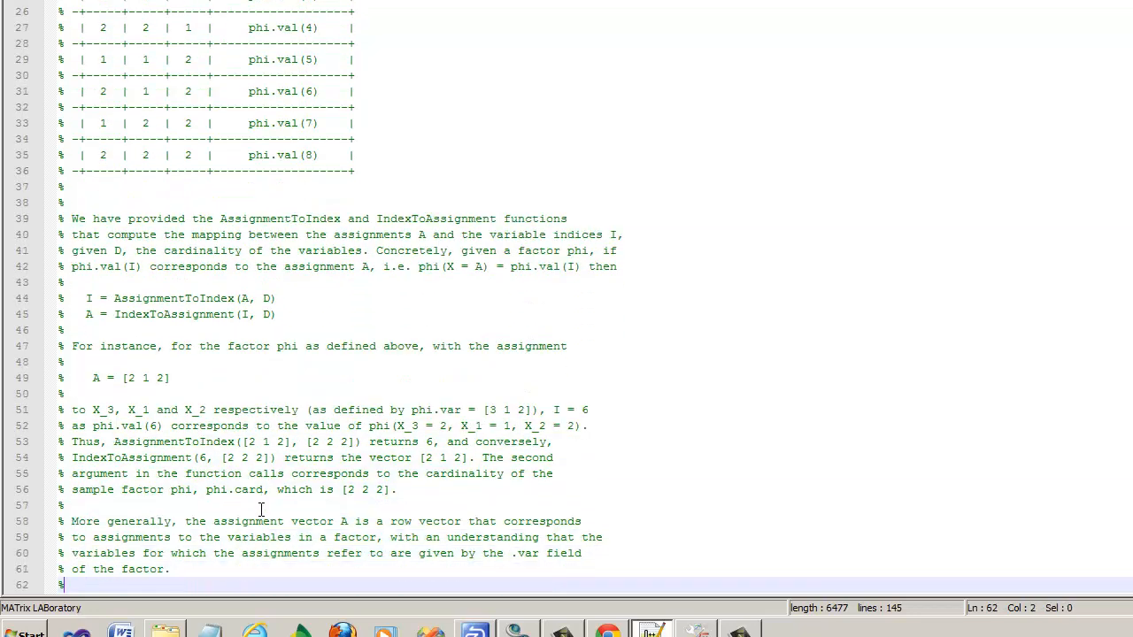
scroll("down", 3)
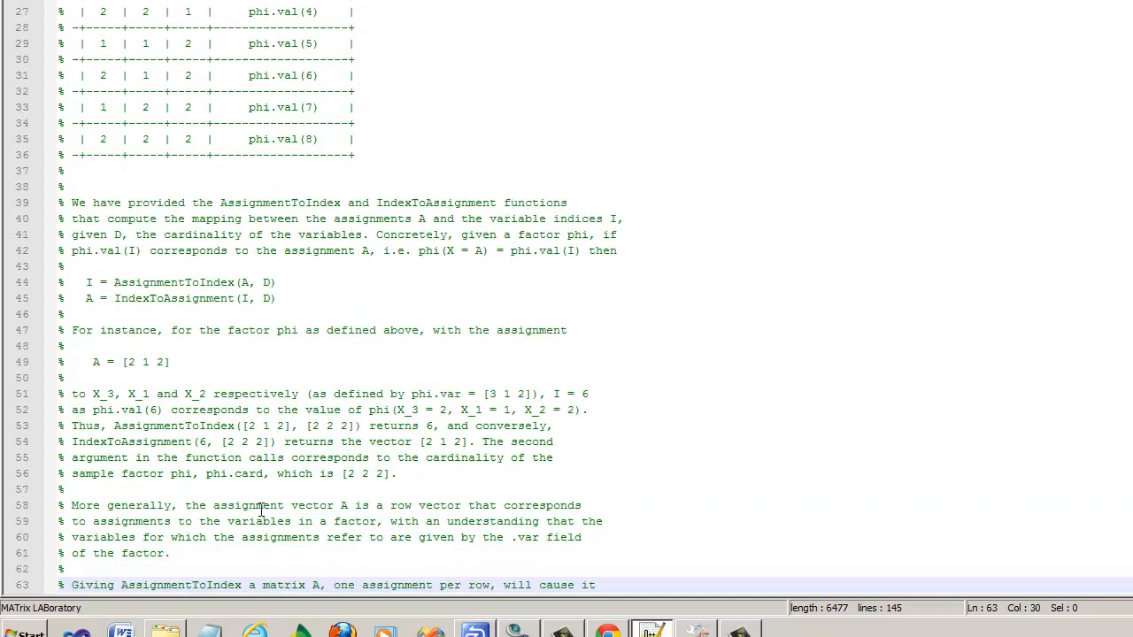
scroll("down", 3)
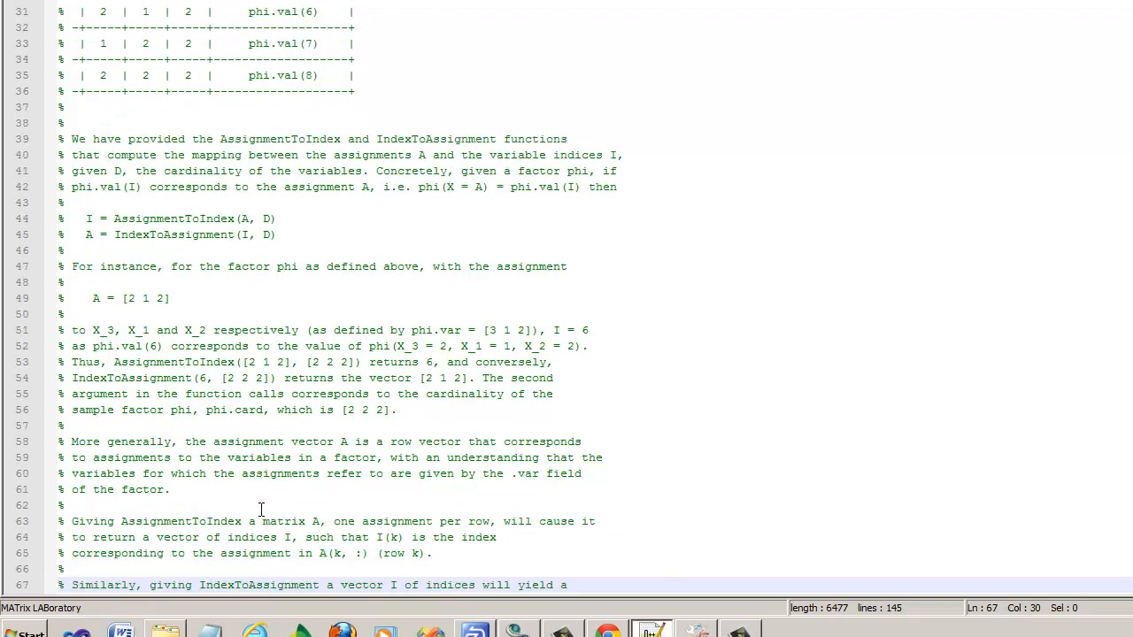
scroll("down", 3)
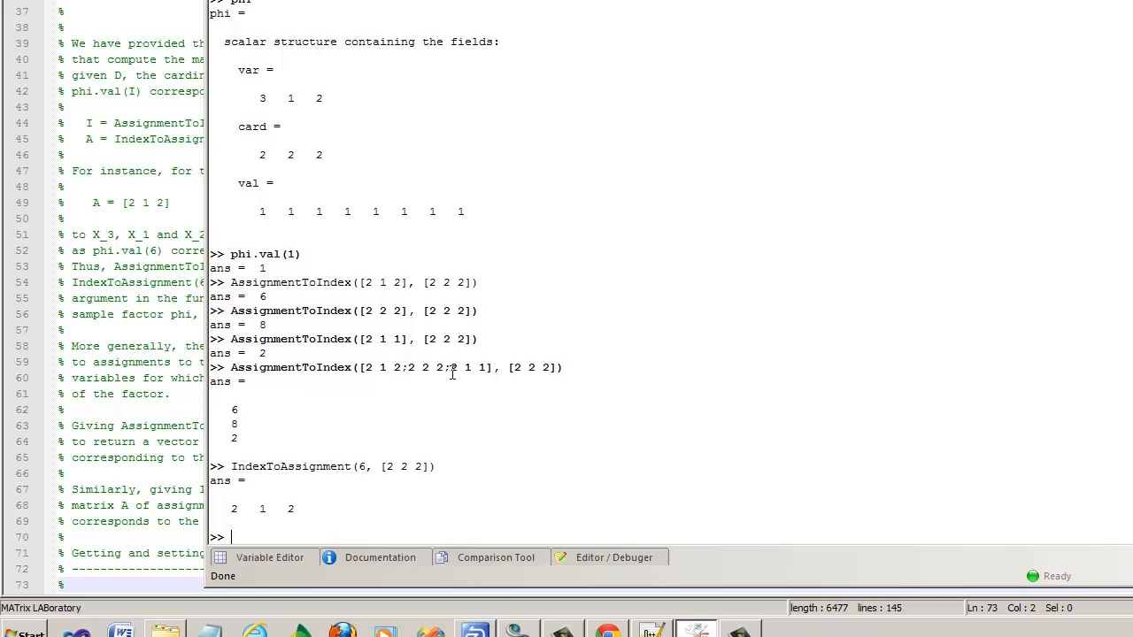
mouse_move(428, 514)
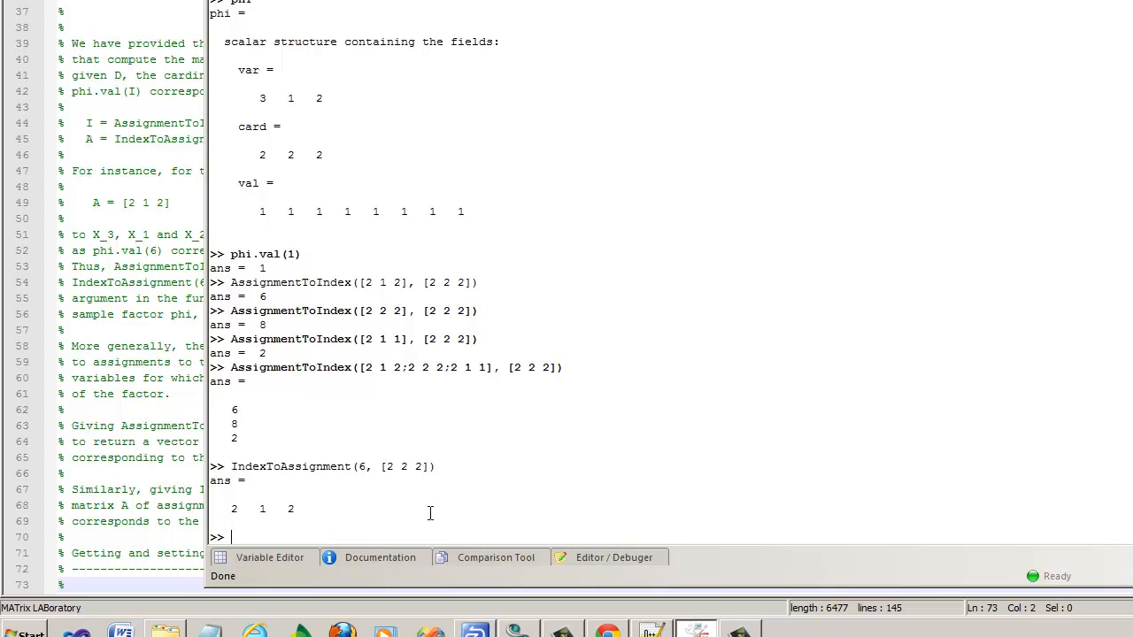
Run IndexToAssignment(6, [2 2 2]), then IndexToAssignment([6;8;2], [2 2 2]) for three indices at once.
type("IndexToAssignment(6, [2 2 2])")
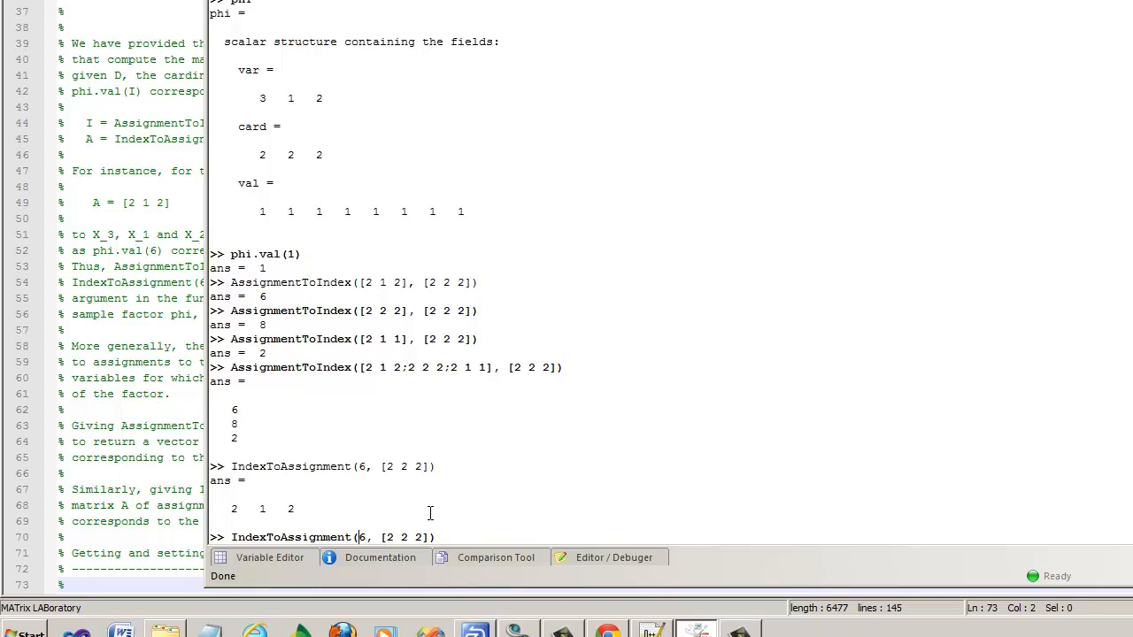
type("[6")
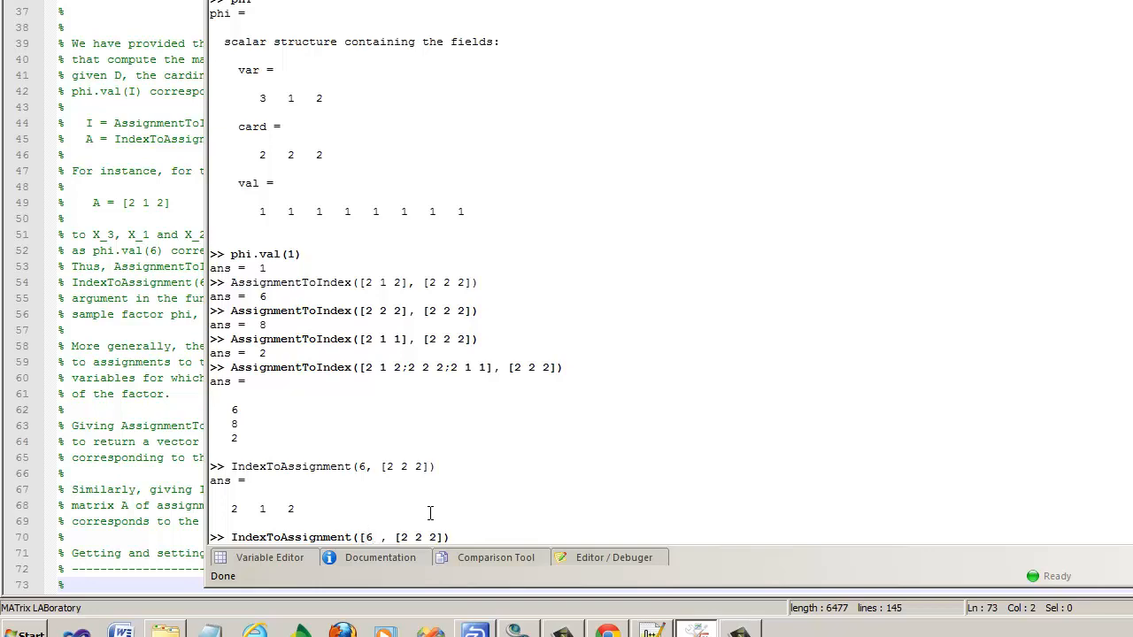
type(";")
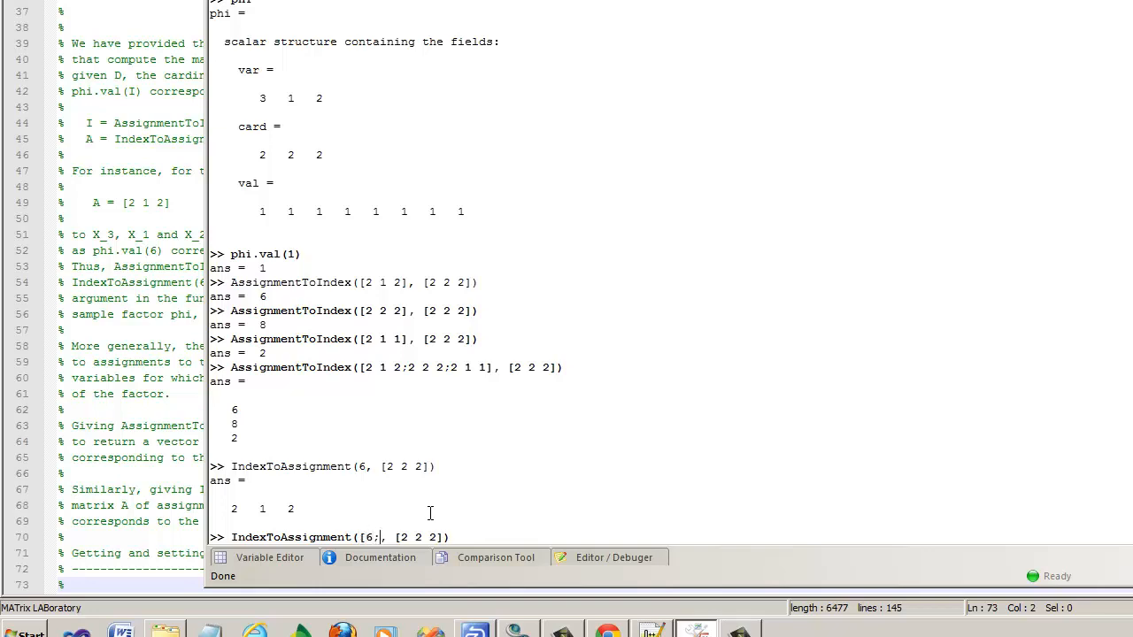
type("8;2]")
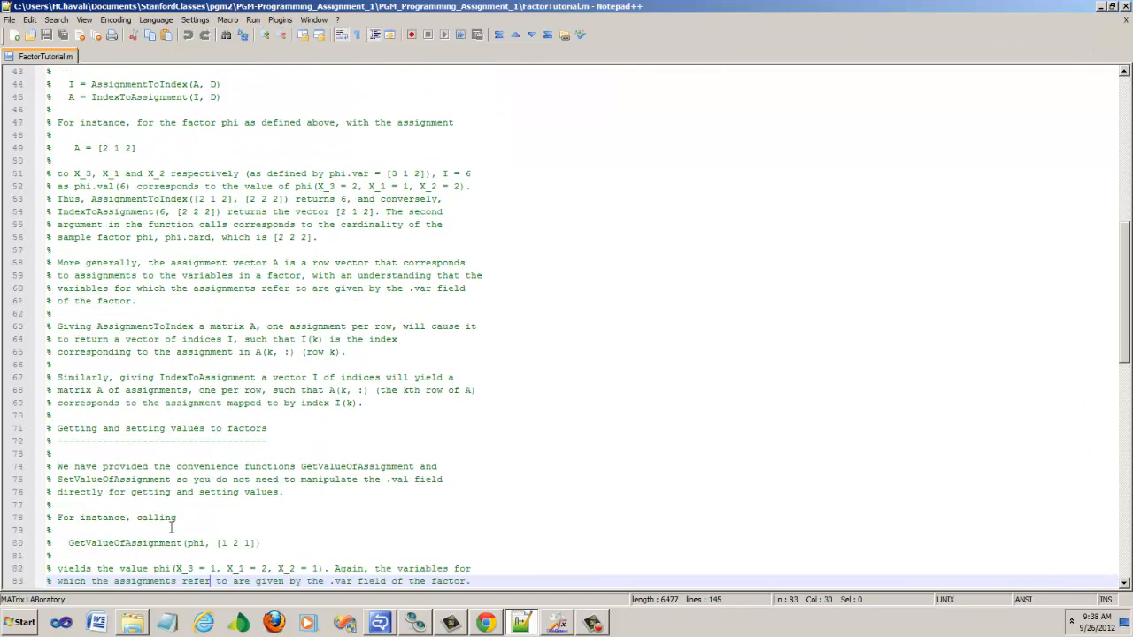
Scroll to 'Getting and setting values to factors' and select the GetValueOfAssignment name.
scroll("down", 3)
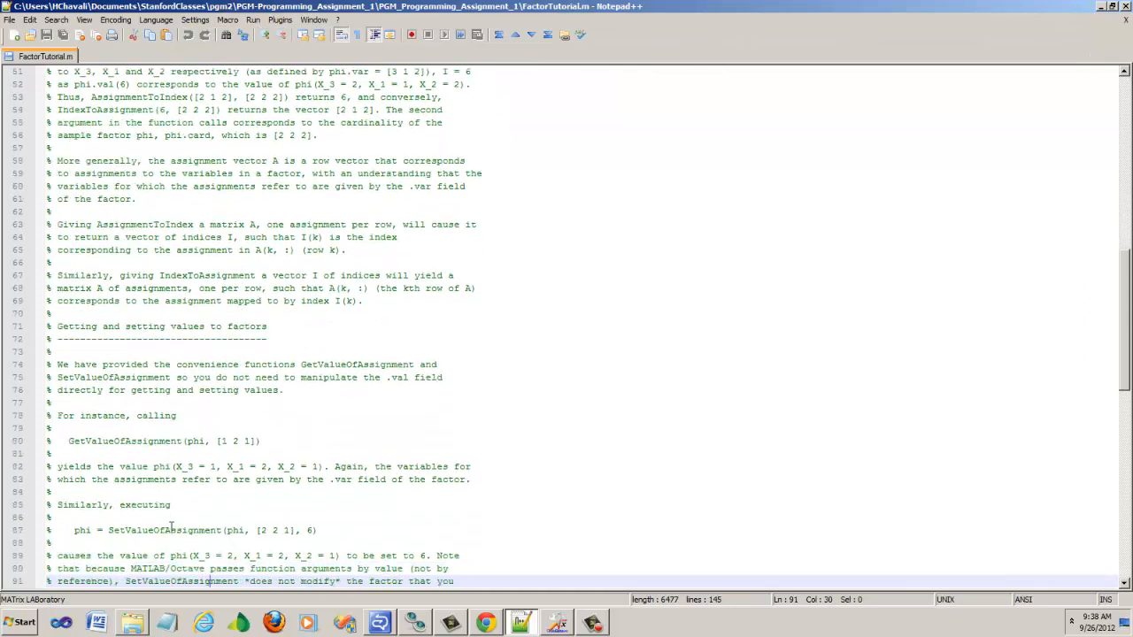
scroll("down", 3)
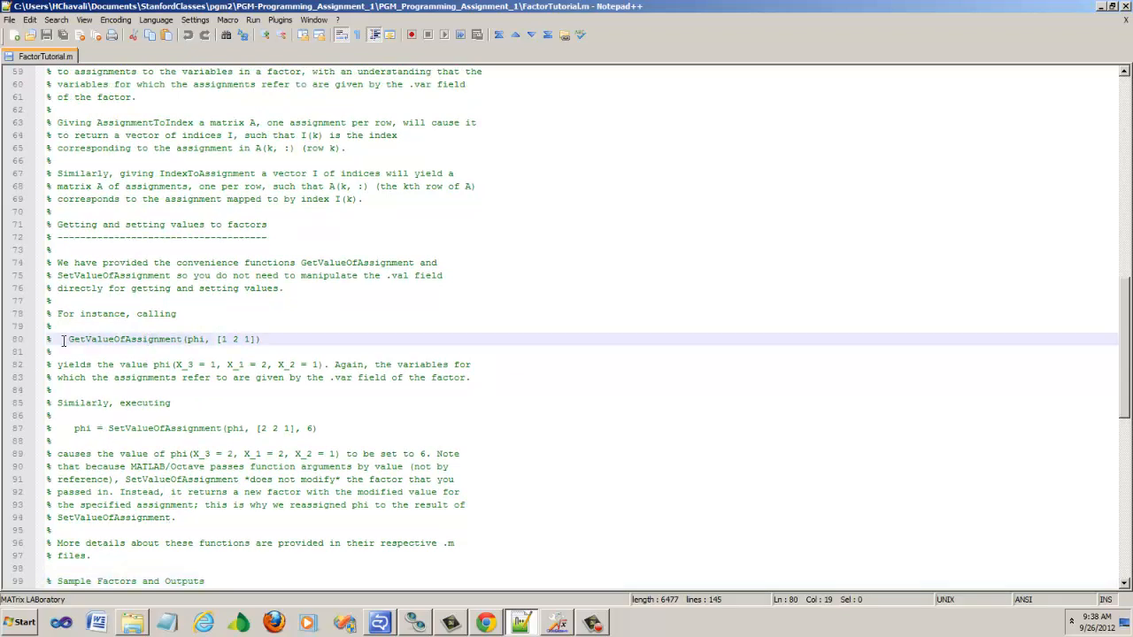
left_click_drag(70, 340, 262, 340)
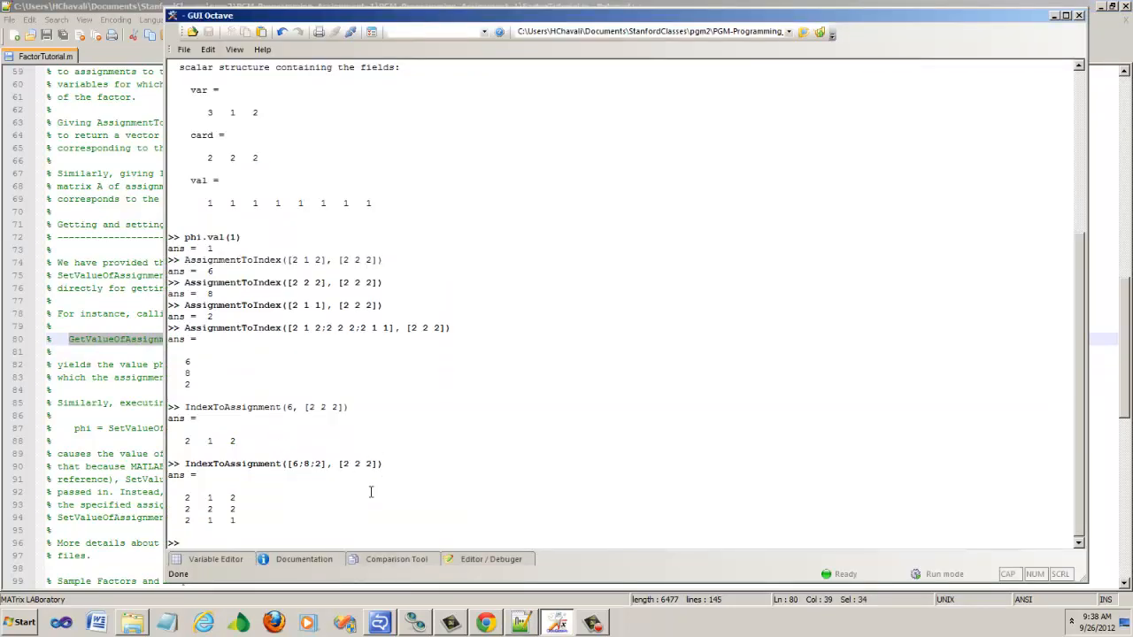
Run GetValueOfAssignment(phi, [2 1 2]), set phi.val(1)=3 and phi.val(8)=10, and re-check the value.
type("GetValueOfAssignment(phi, [1 2 1])")
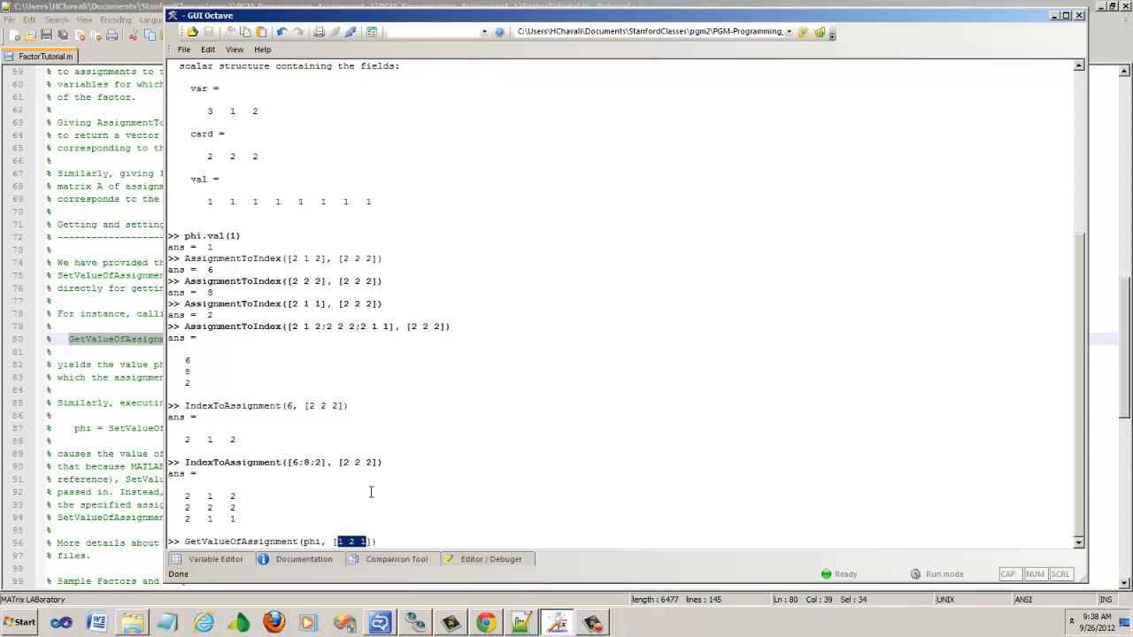
type("[2 1 2]")
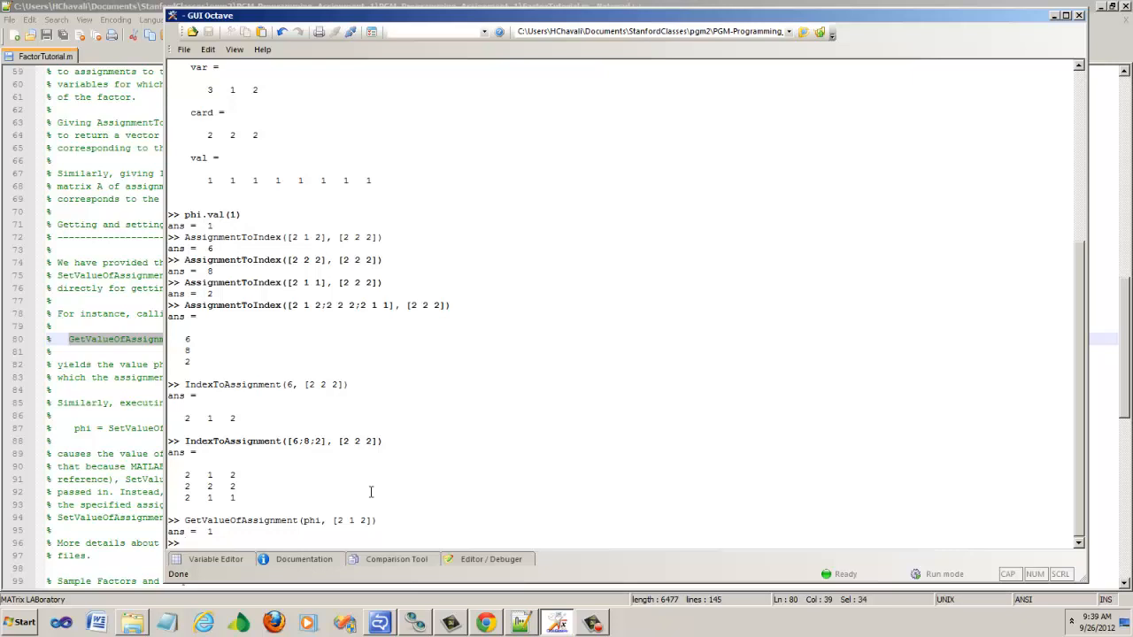
type("phi.va")
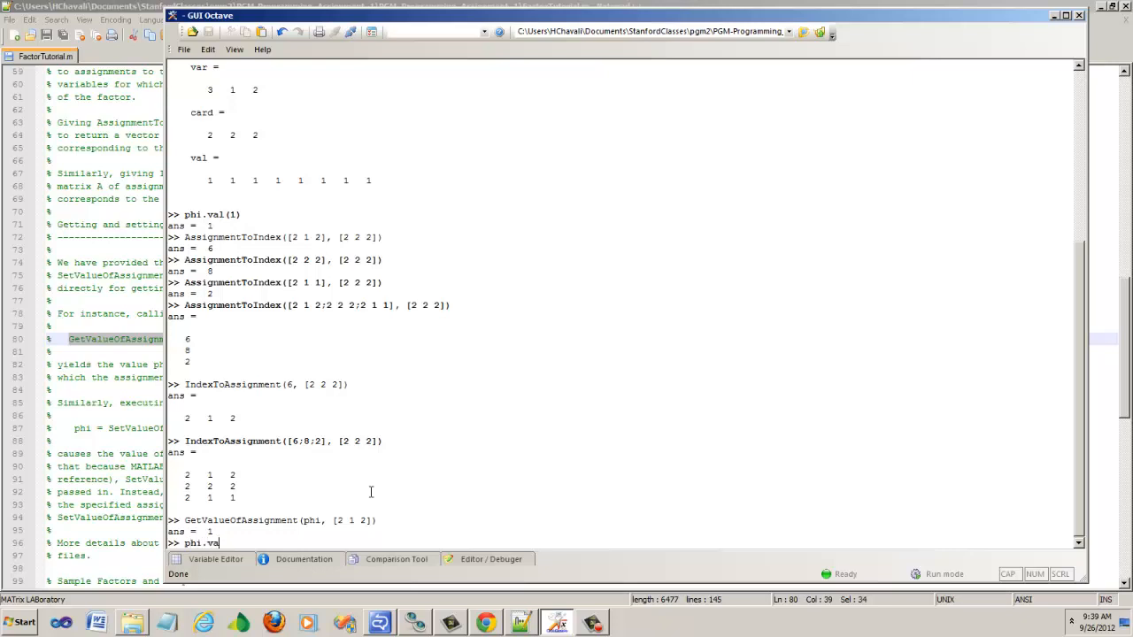
type("l(1)=3")
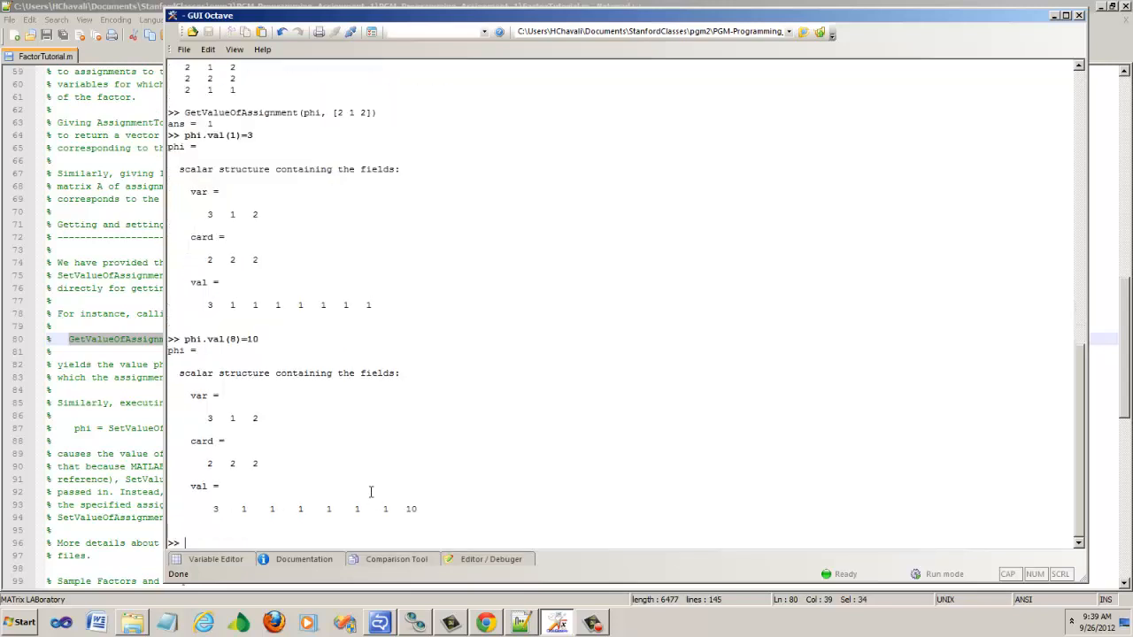
type("GetValueOfAssignment(phi, [2 1 2])")
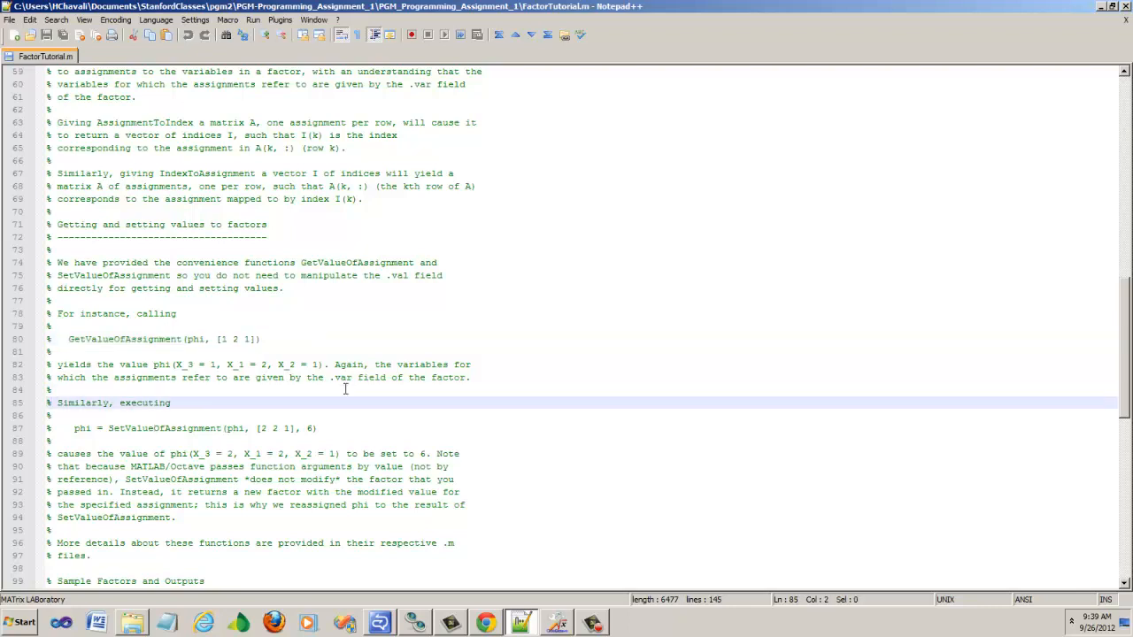
Scroll to the SetValueOfAssignment(phi, [2 2 1], 6) example and select its note about returning a new factor.
scroll("down", 3)
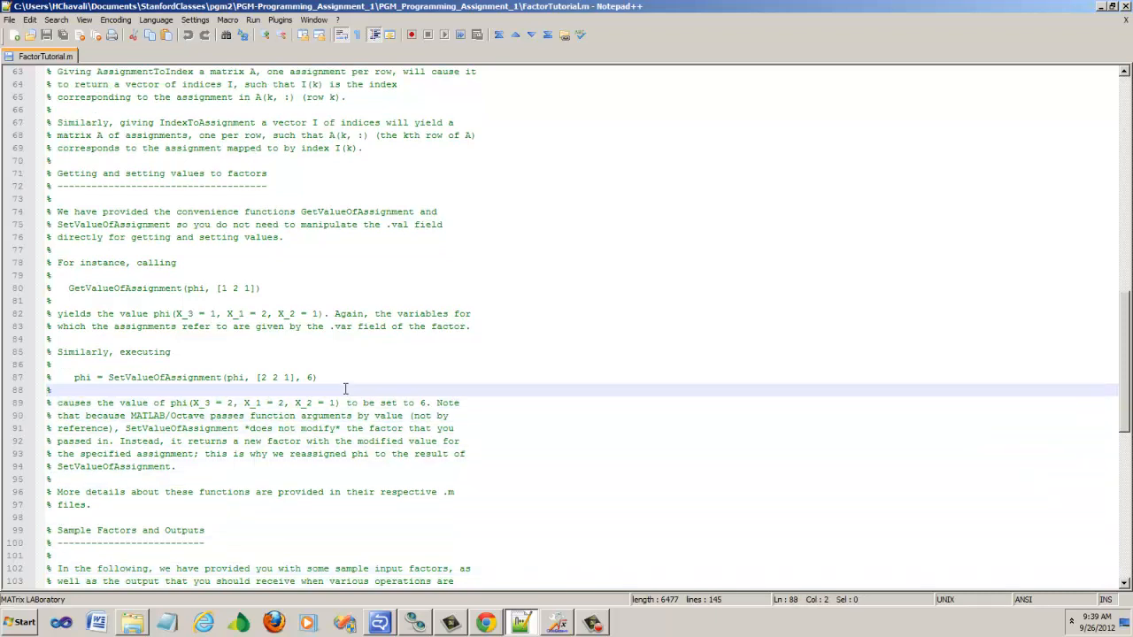
left_click(78, 377)
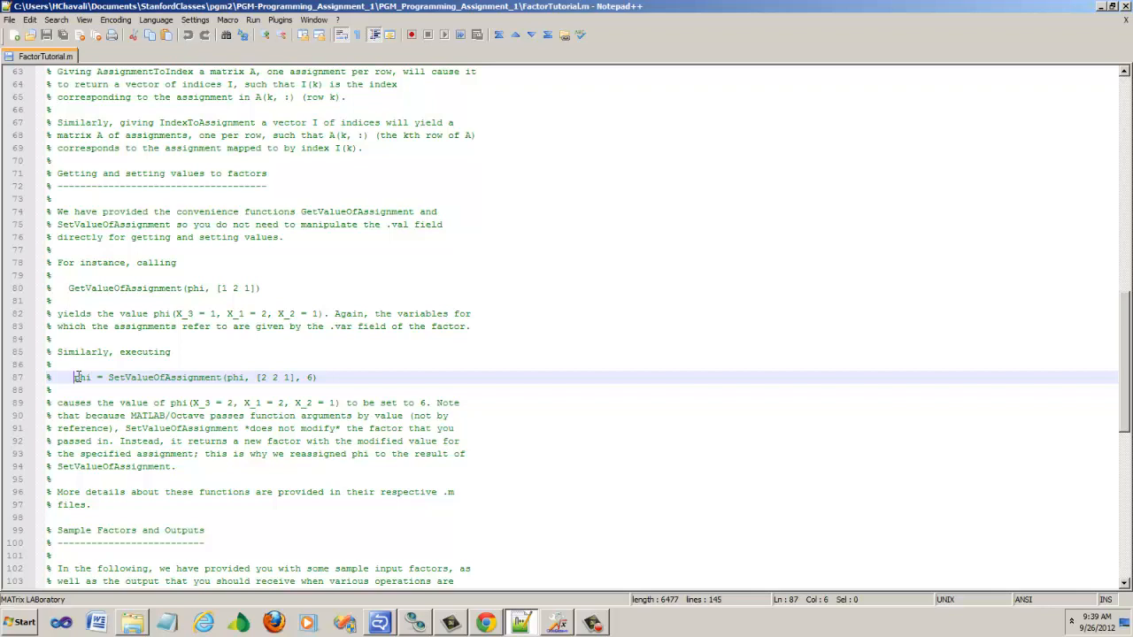
left_click_drag(76, 377, 324, 378)
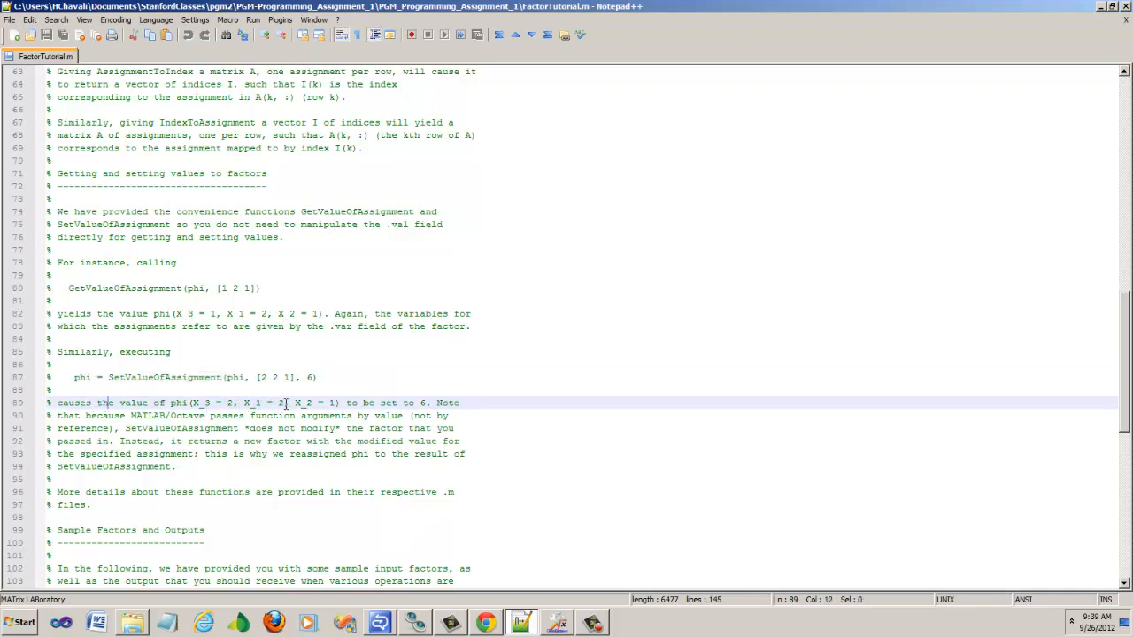
mouse_move(228, 403)
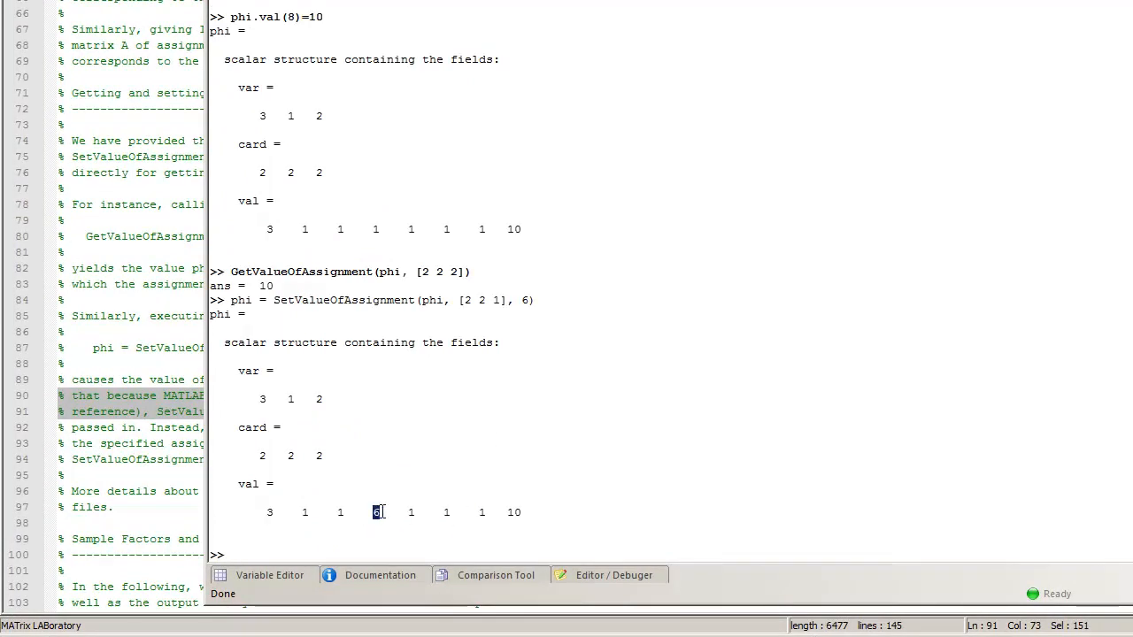
Pick out phi's new value 6, then run GetValueOfAssignment(phi, [2 2 2]) to confirm it still gives 10.
double_click(286, 273)
type("GetValueOfAssignment(phi, [2 2 2])")
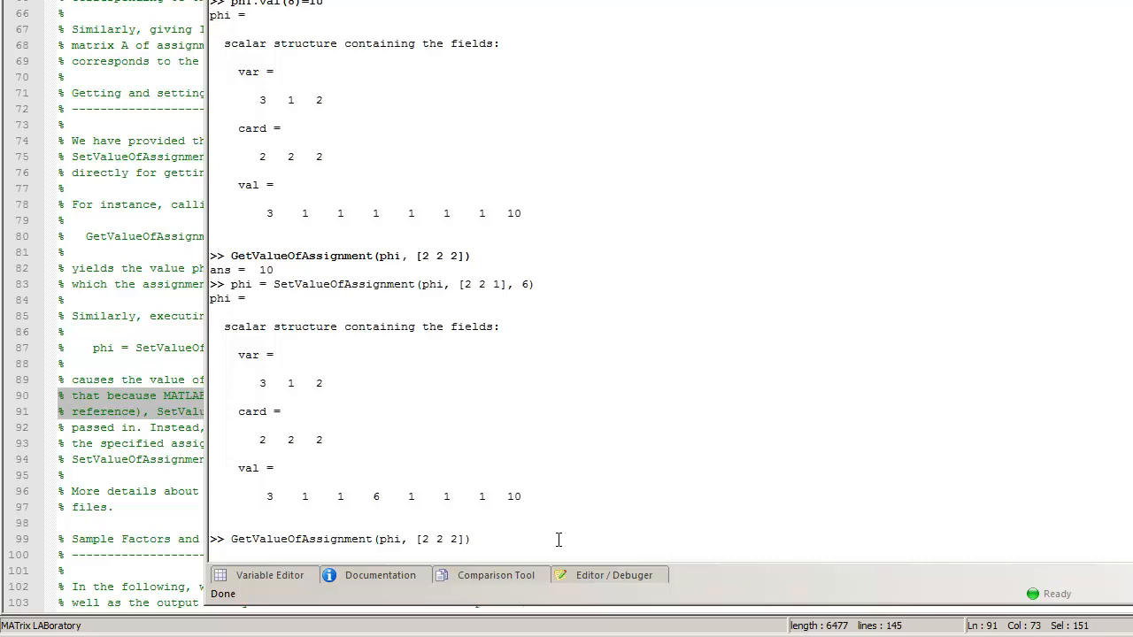
double_click(451, 538)
type("1")
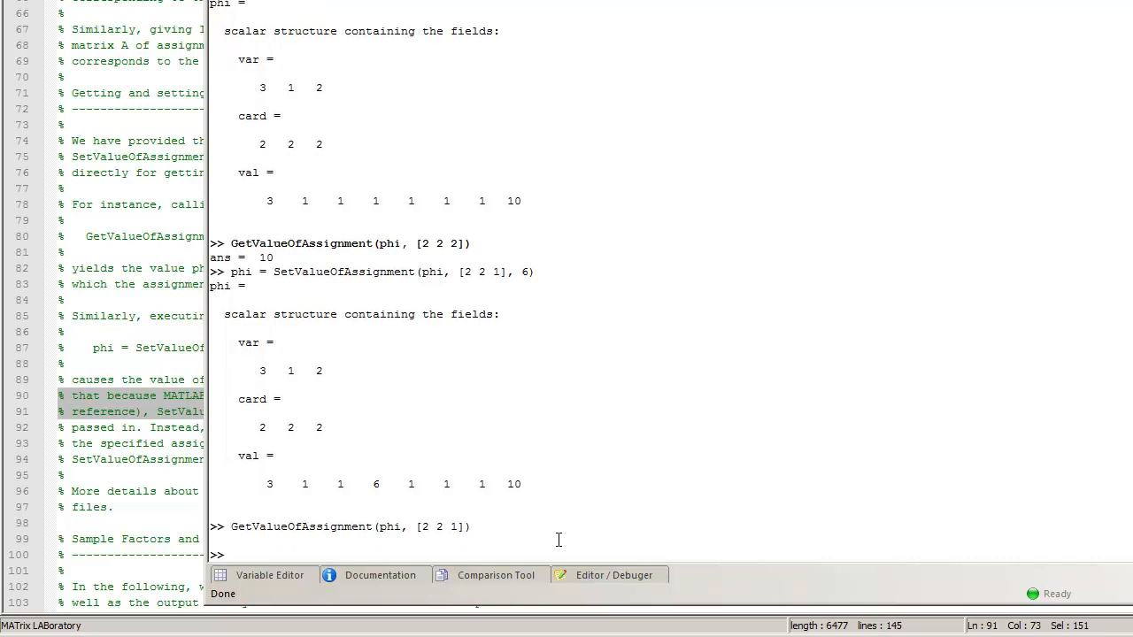
type("GetValueOfAssignment(phi, [2 2 2])")
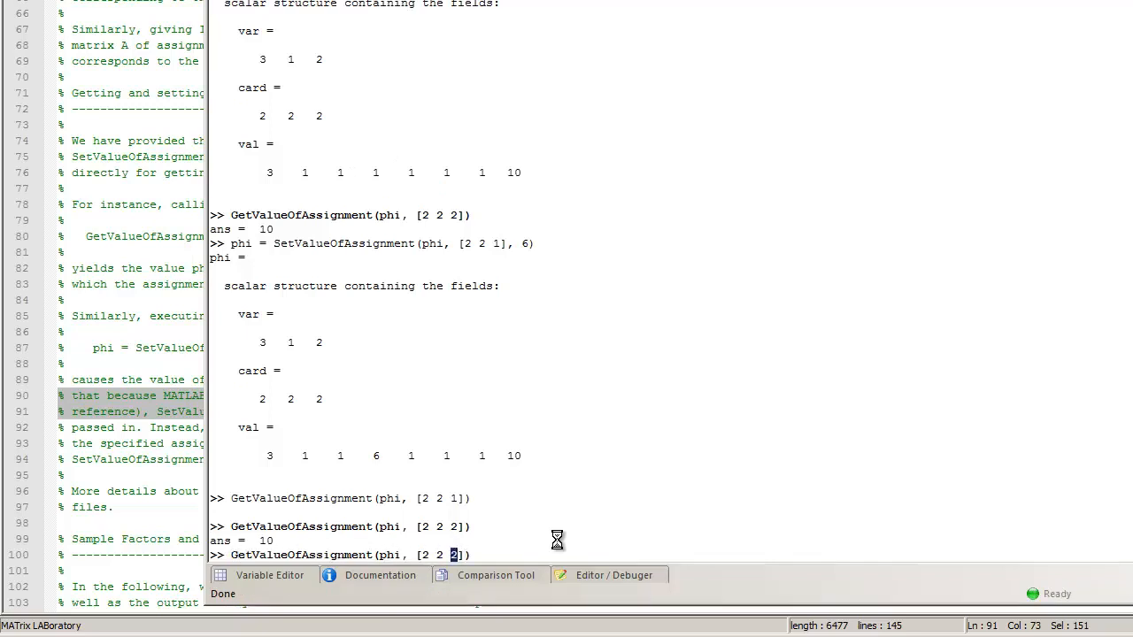
key("enter")
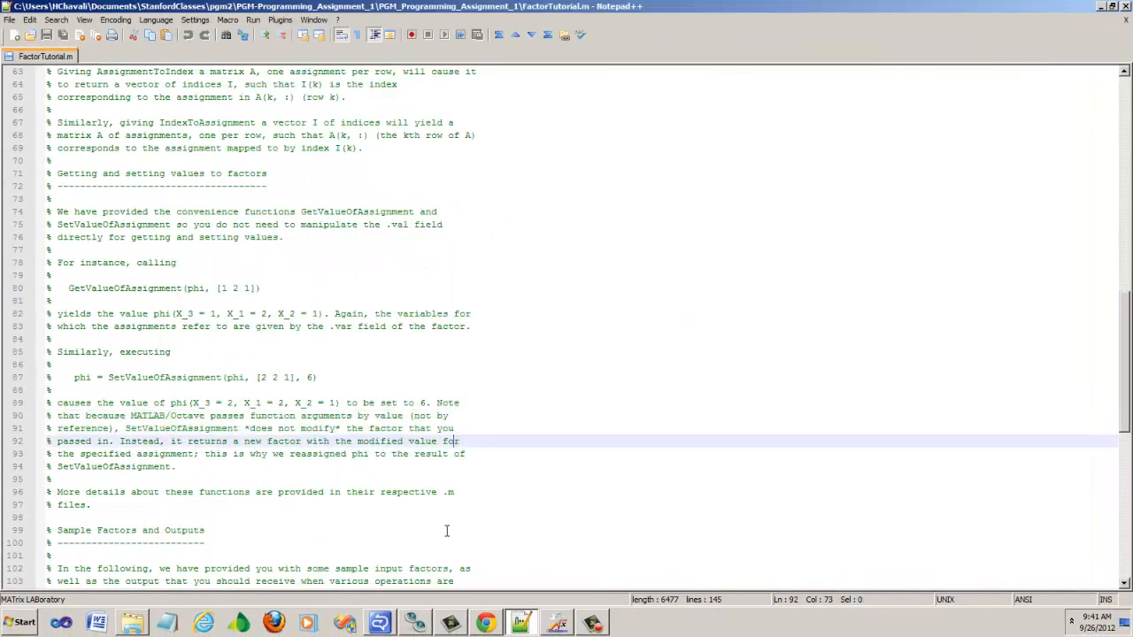
scroll("down", 3)
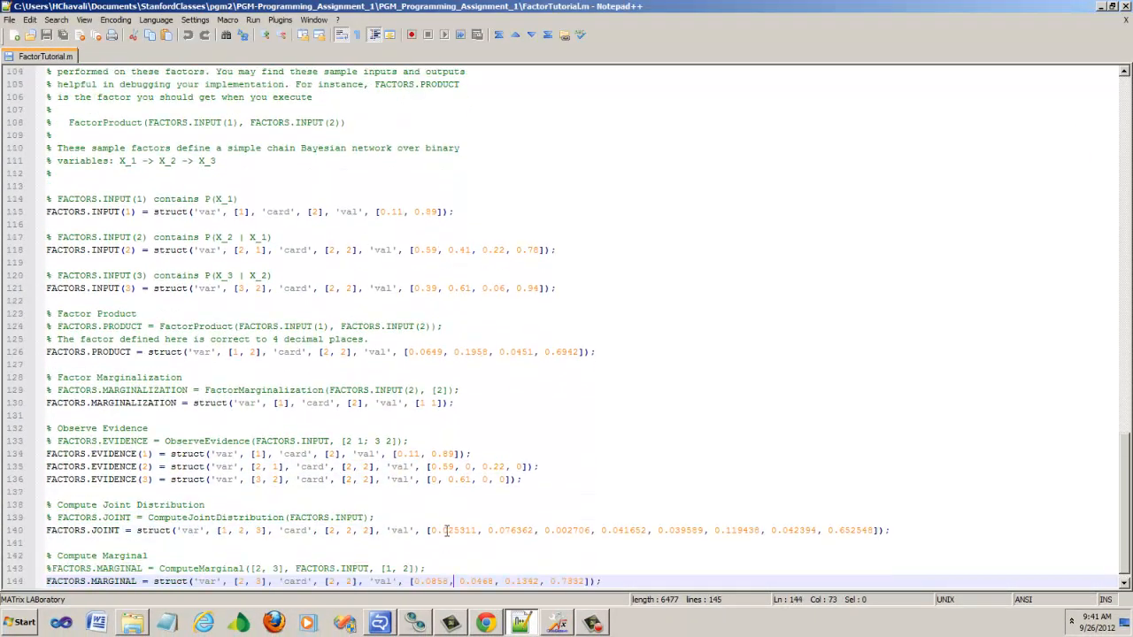